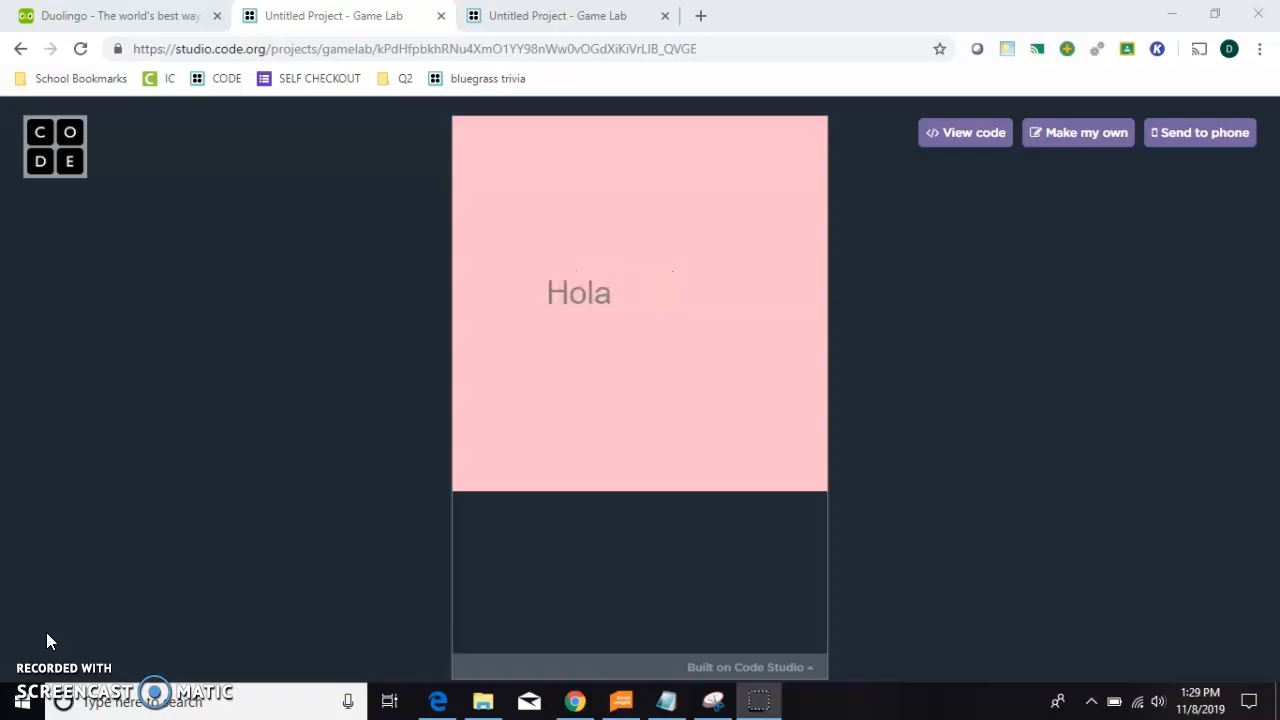
- Switch to the second Untitled Project tab, whose draw function is empty
{"action": "left_click", "coordinate": [556, 15]}
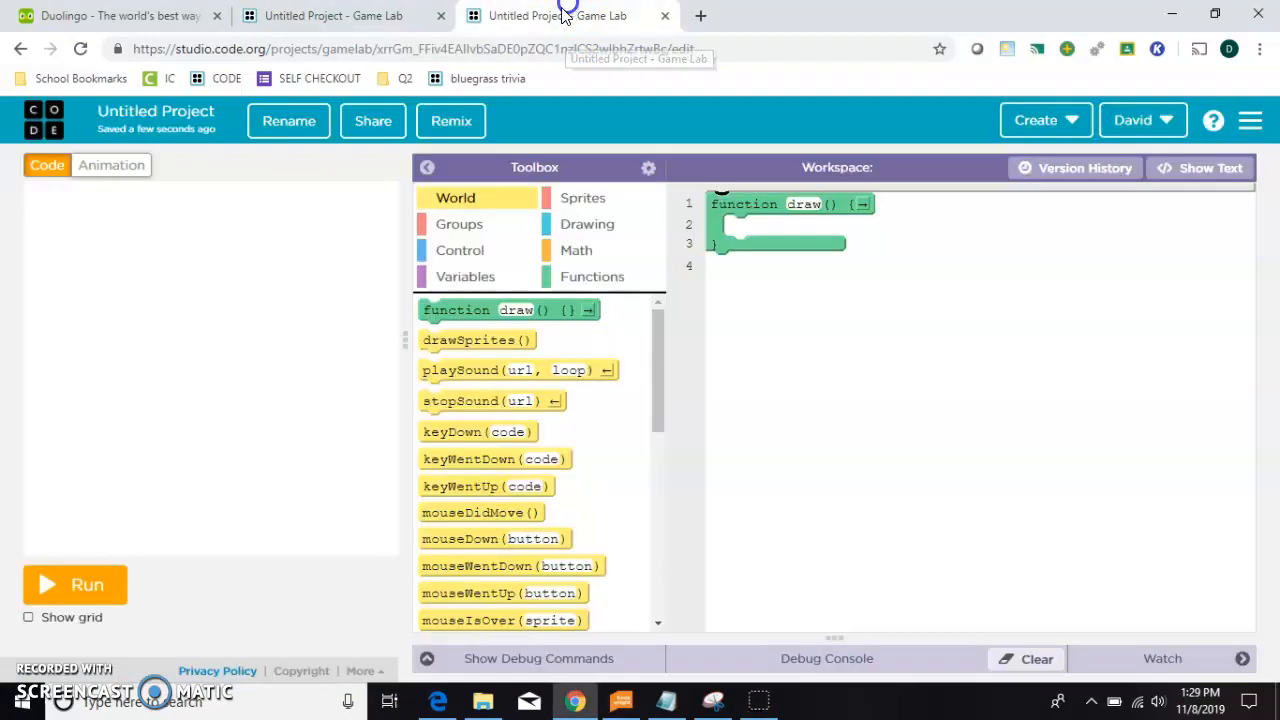
{"action": "mouse_move", "coordinate": [595, 235]}
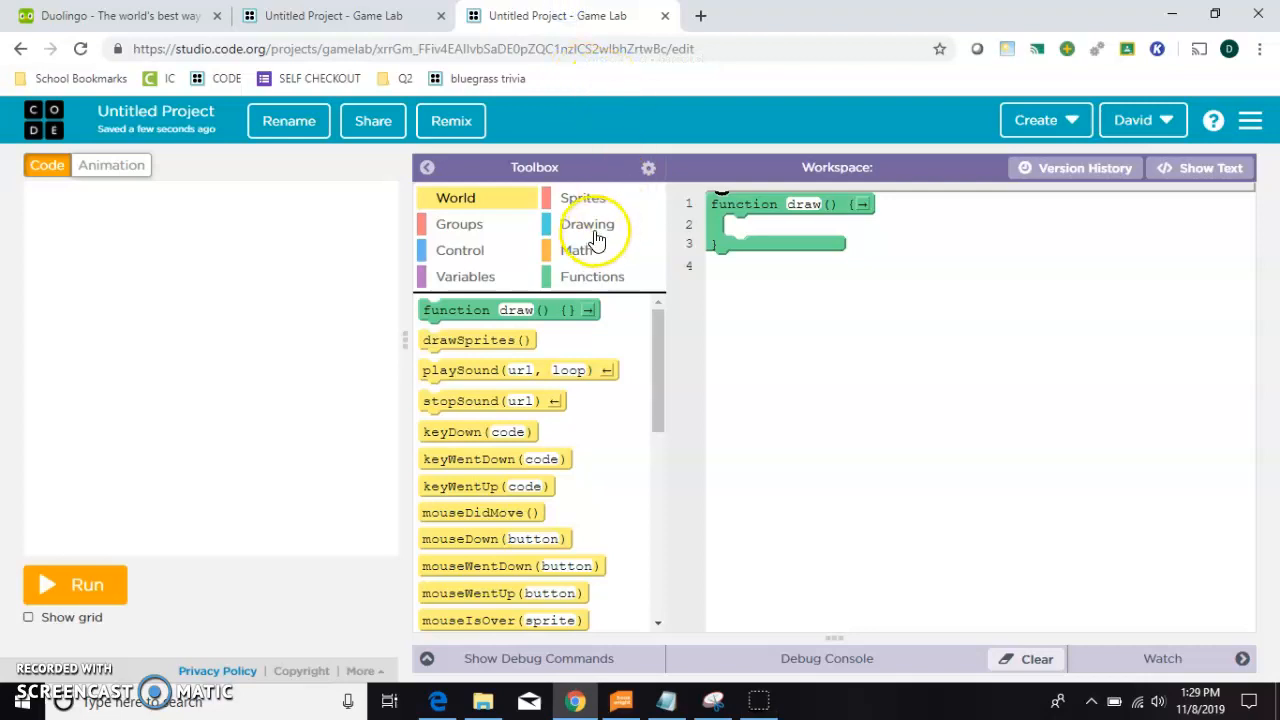
{"action": "mouse_move", "coordinate": [560, 235]}
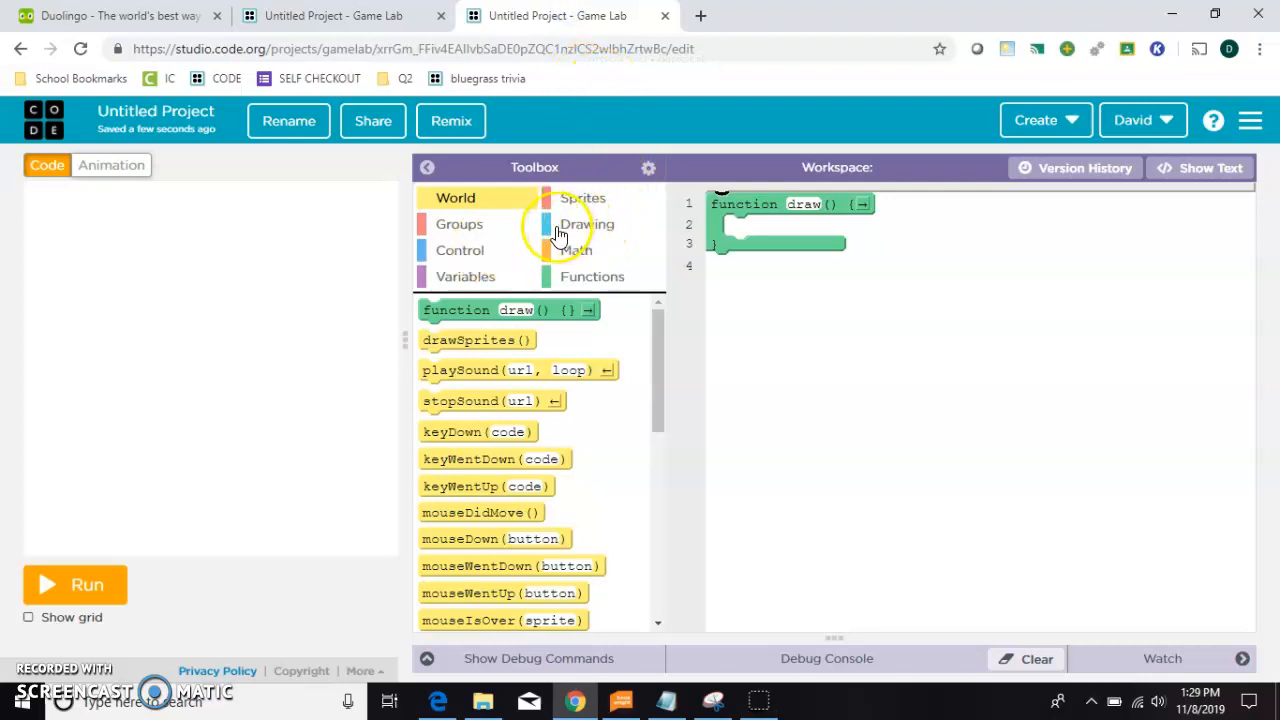
- Add textSize(50) and text("Hola", 150, 200) inside draw, then run it
{"action": "left_click", "coordinate": [587, 223]}
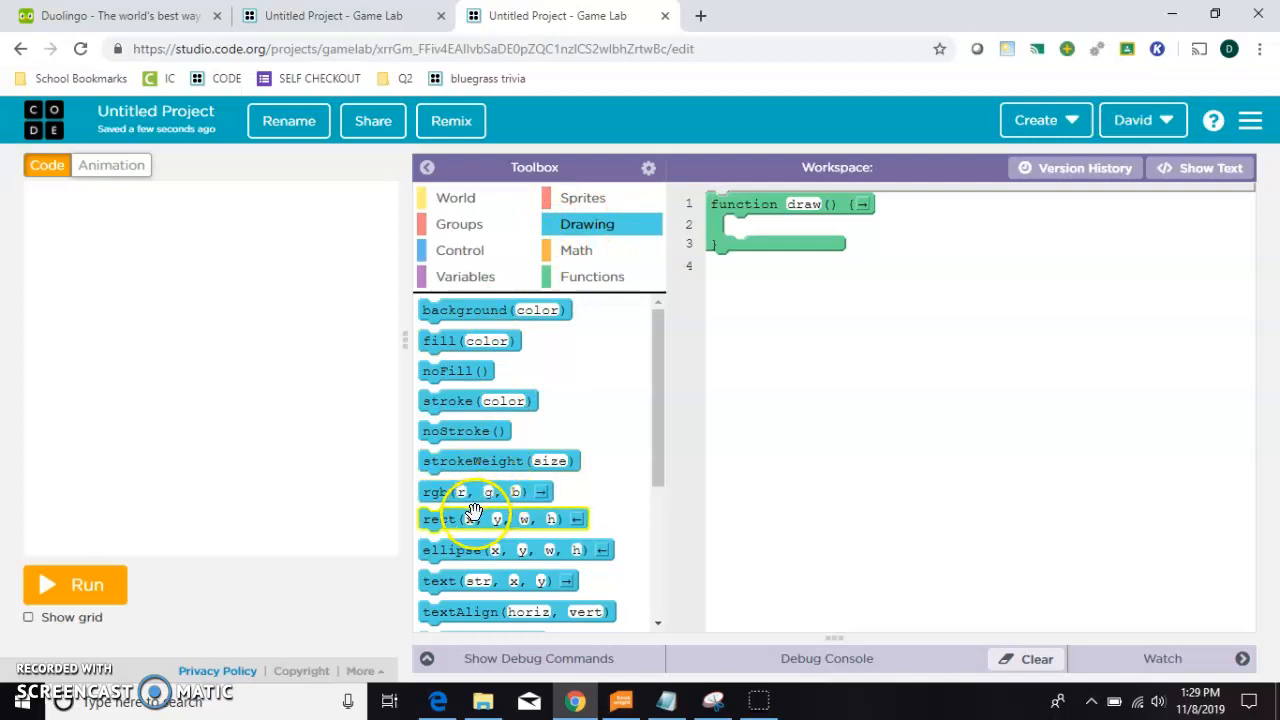
{"action": "scroll", "scroll_direction": "down", "scroll_amount": 3}
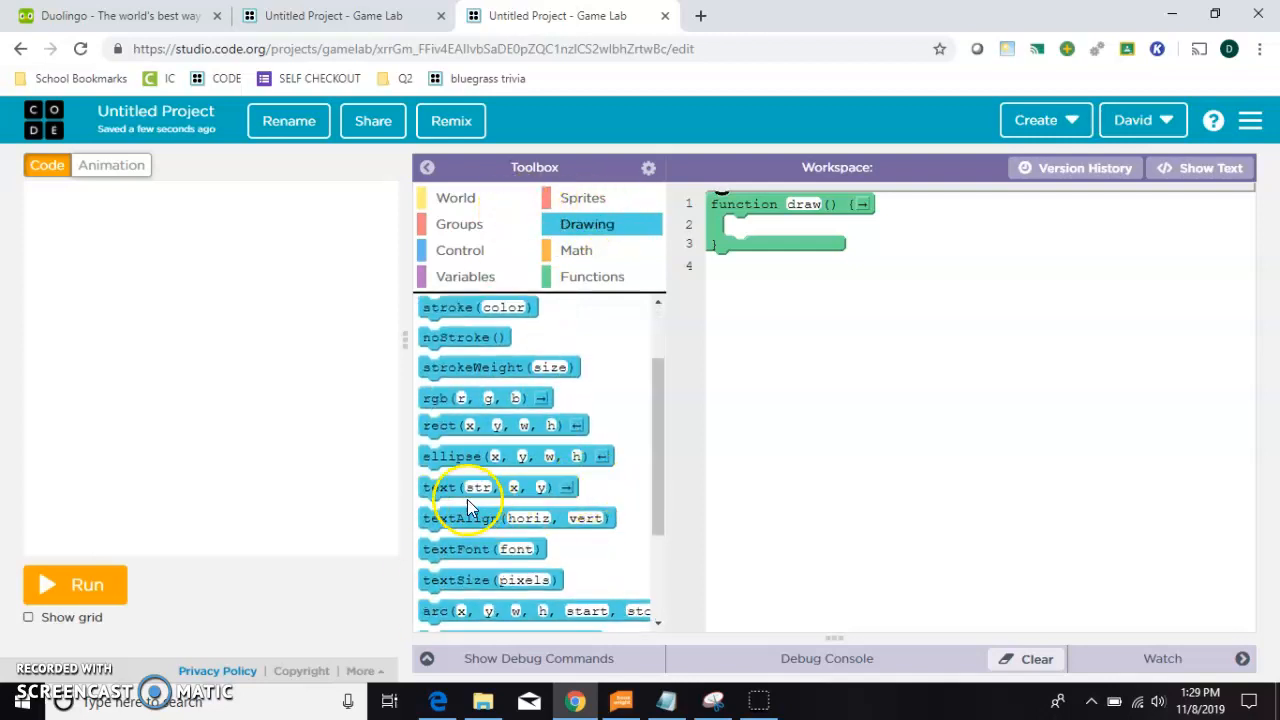
{"action": "left_click_drag", "start_coordinate": [478, 487], "coordinate": [820, 240]}
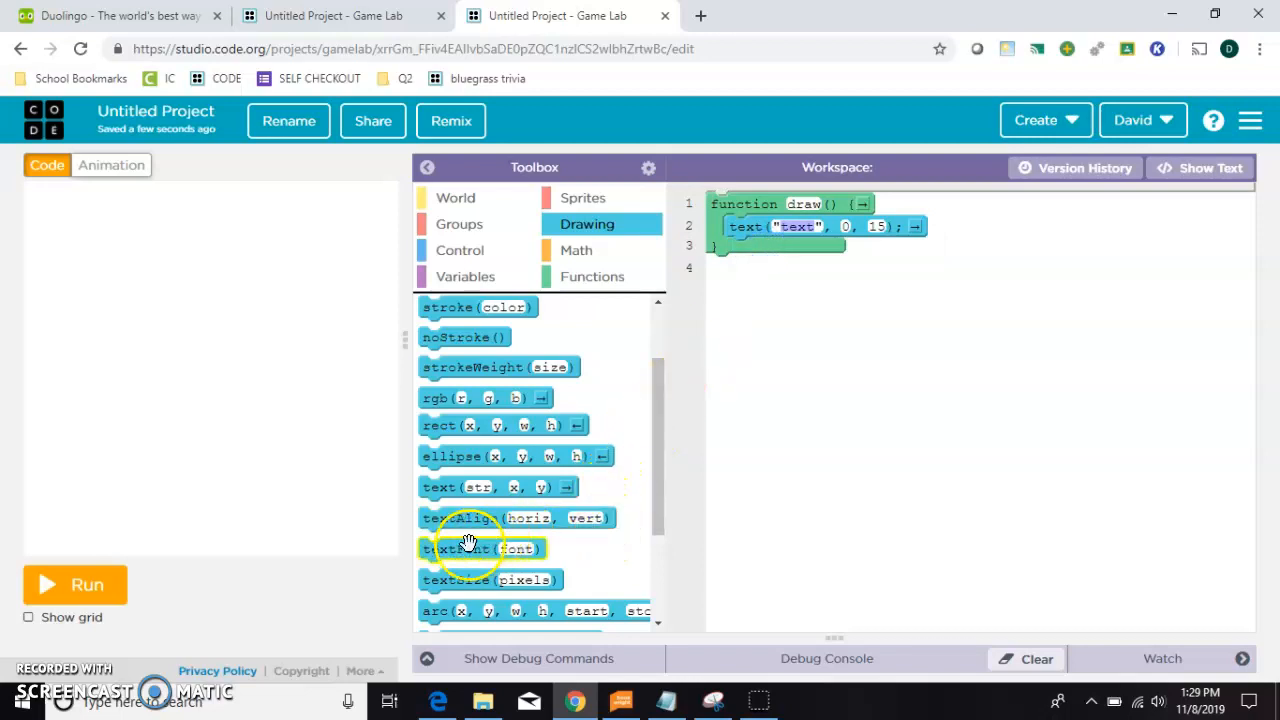
{"action": "left_click", "coordinate": [75, 584]}
{"action": "type", "text": "50"}
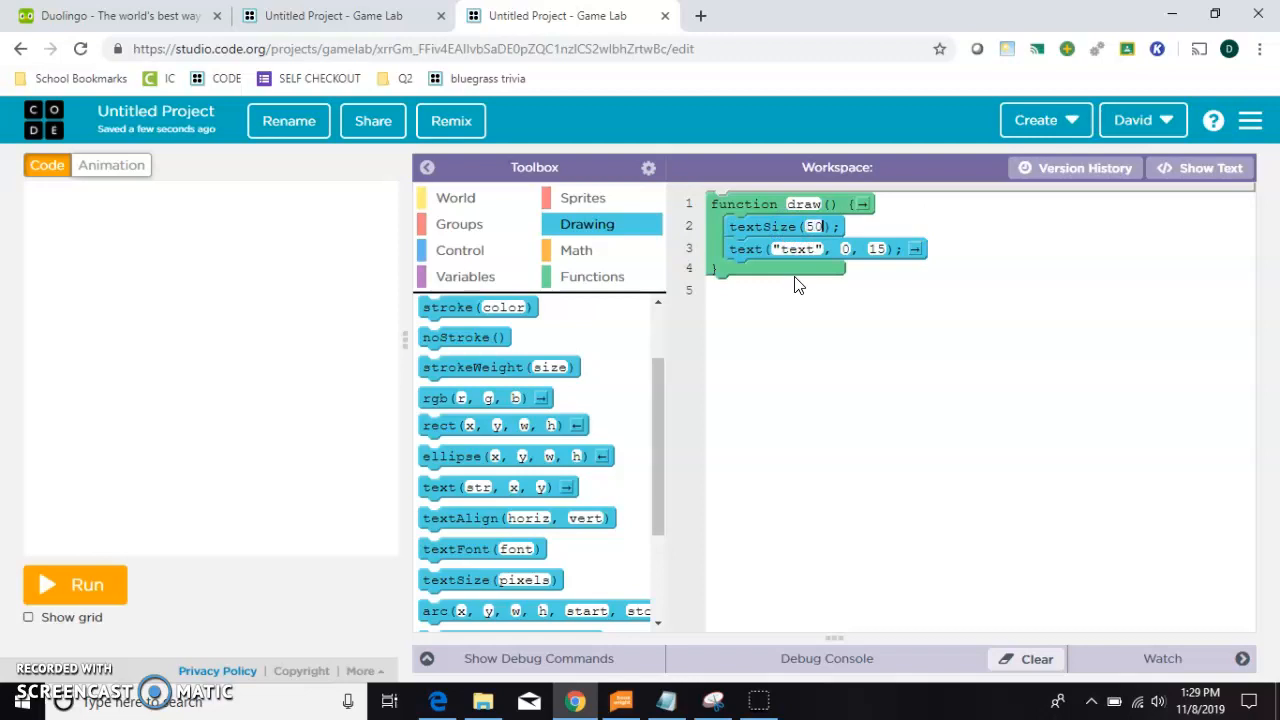
{"action": "left_click", "coordinate": [800, 249]}
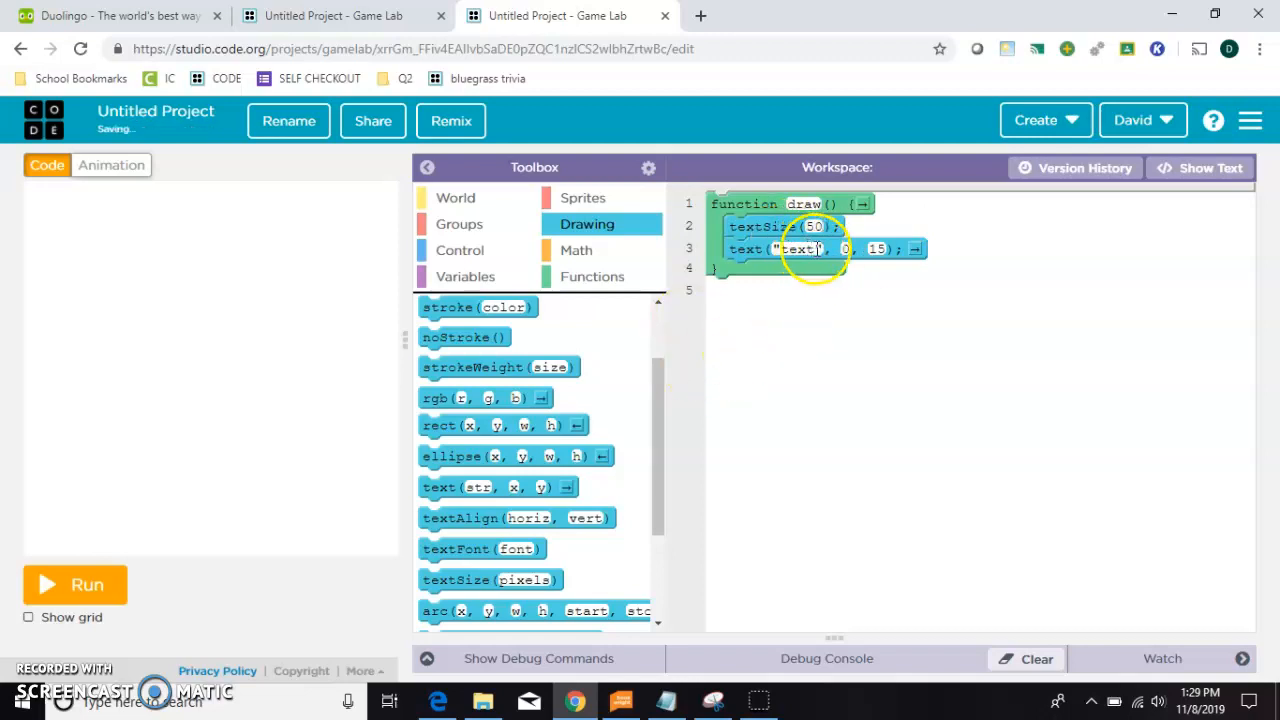
{"action": "double_click", "coordinate": [798, 249]}
{"action": "type", "text": "Hola"}
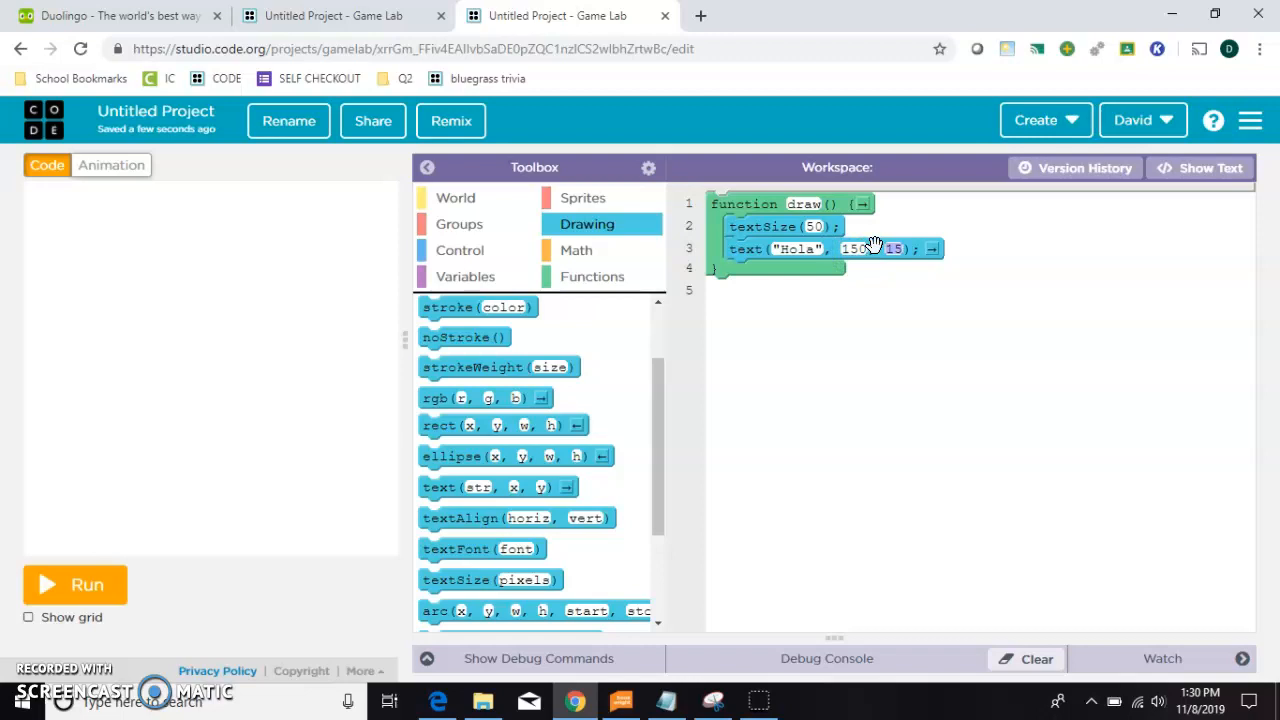
{"action": "left_click", "coordinate": [87, 584]}
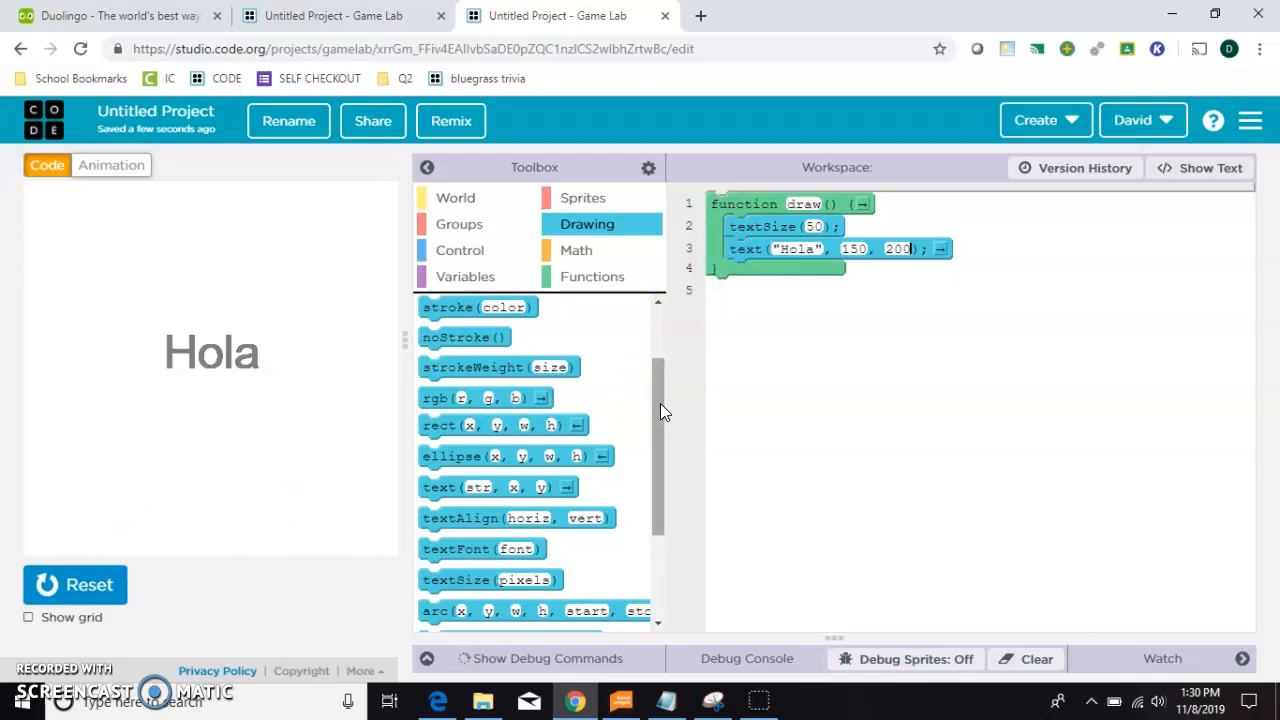
- Create var size = 50 above draw and use size inside textSize()
{"action": "left_click", "coordinate": [814, 226]}
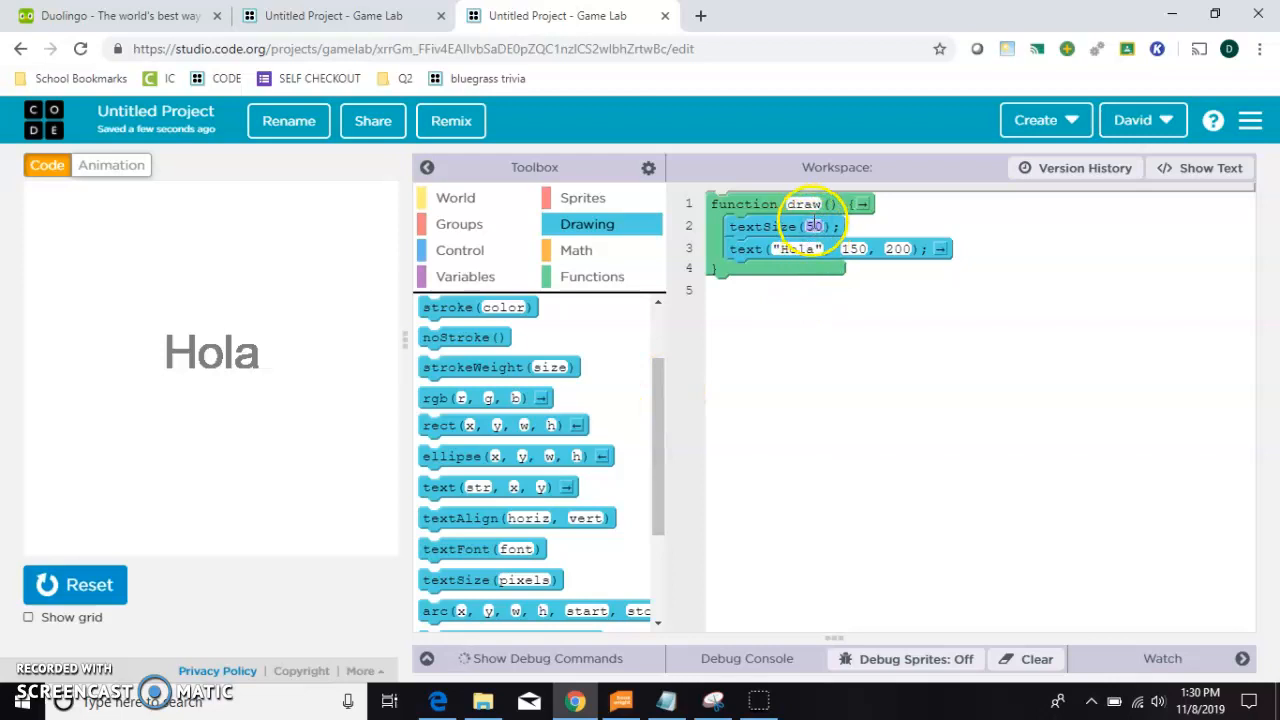
{"action": "left_click", "coordinate": [464, 276]}
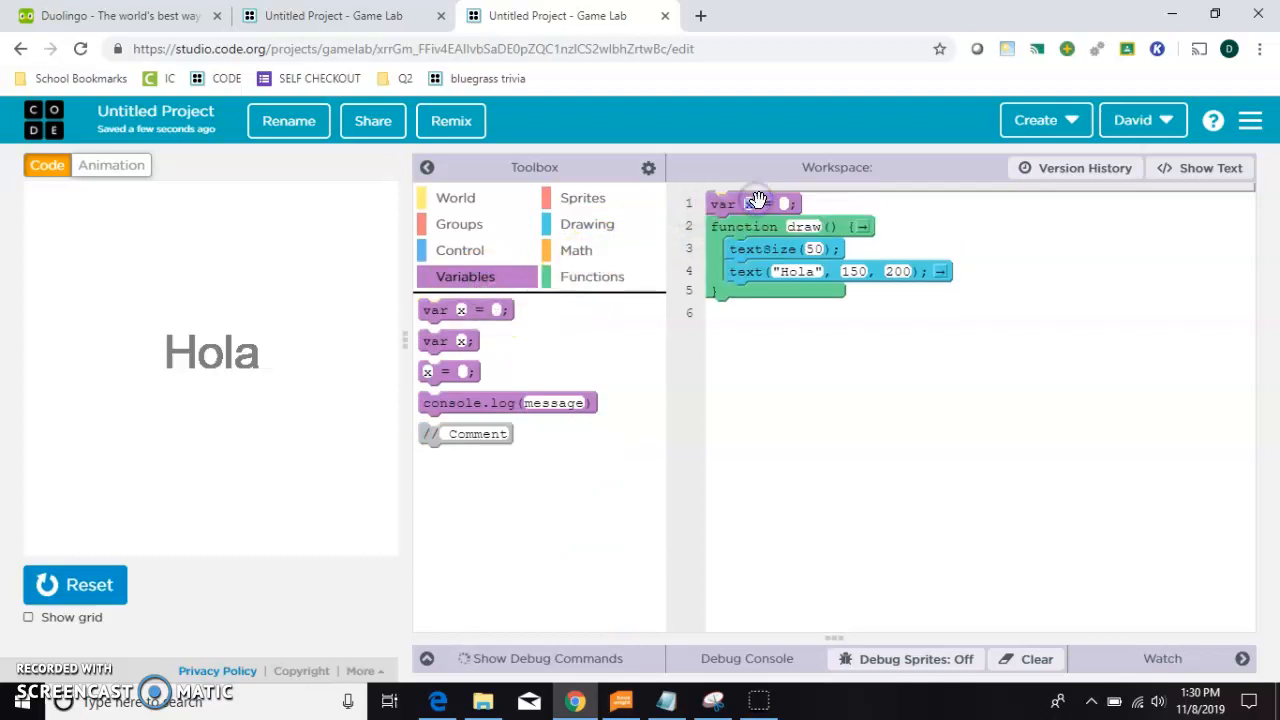
{"action": "type", "text": "size"}
{"action": "type", "text": "50"}
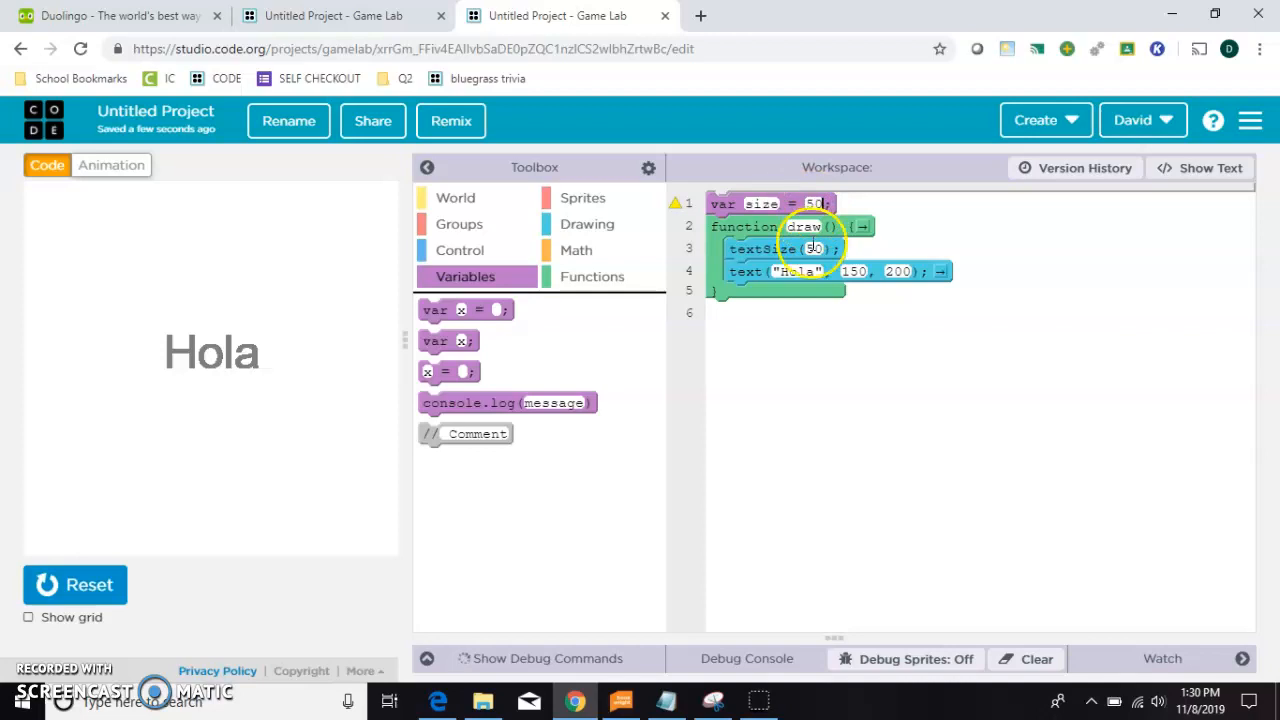
{"action": "left_click", "coordinate": [814, 249]}
{"action": "type", "text": "size"}
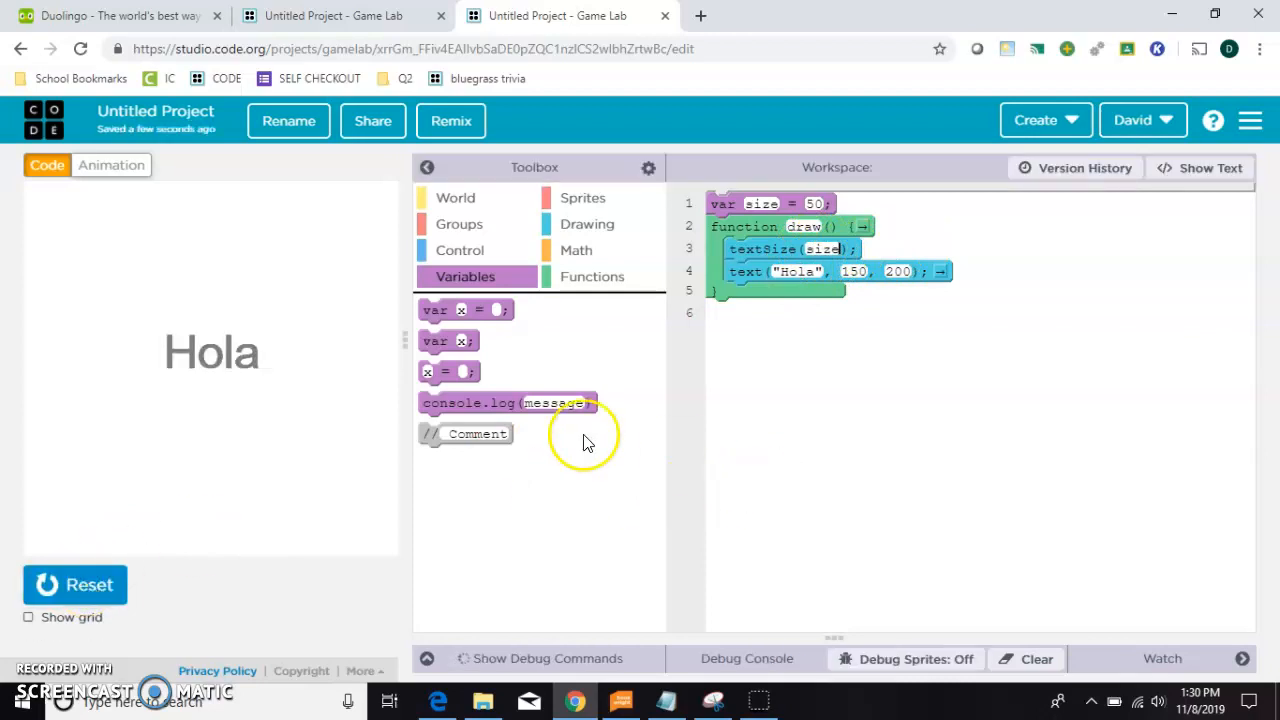
{"action": "mouse_move", "coordinate": [448, 371]}
{"action": "type", "text": "size = size+"}
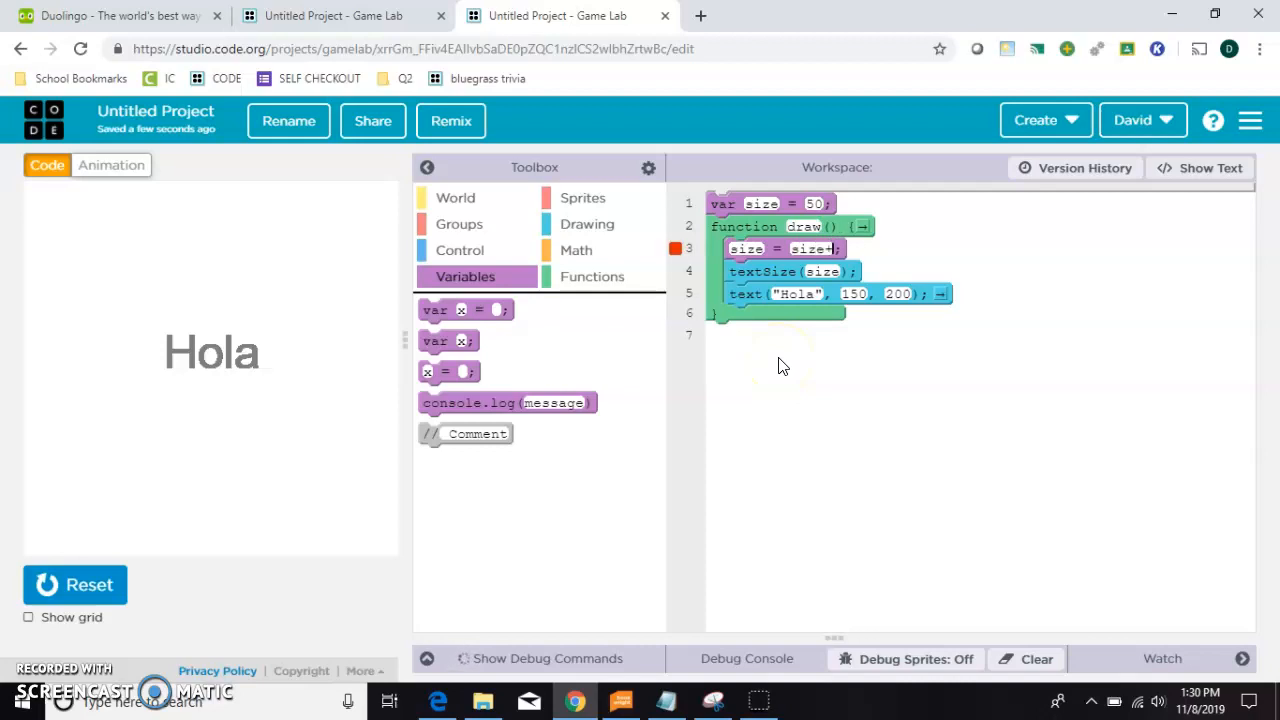
- Complete size = size + 0.5, then run and reset the program
{"action": "type", "text": "0.5"}
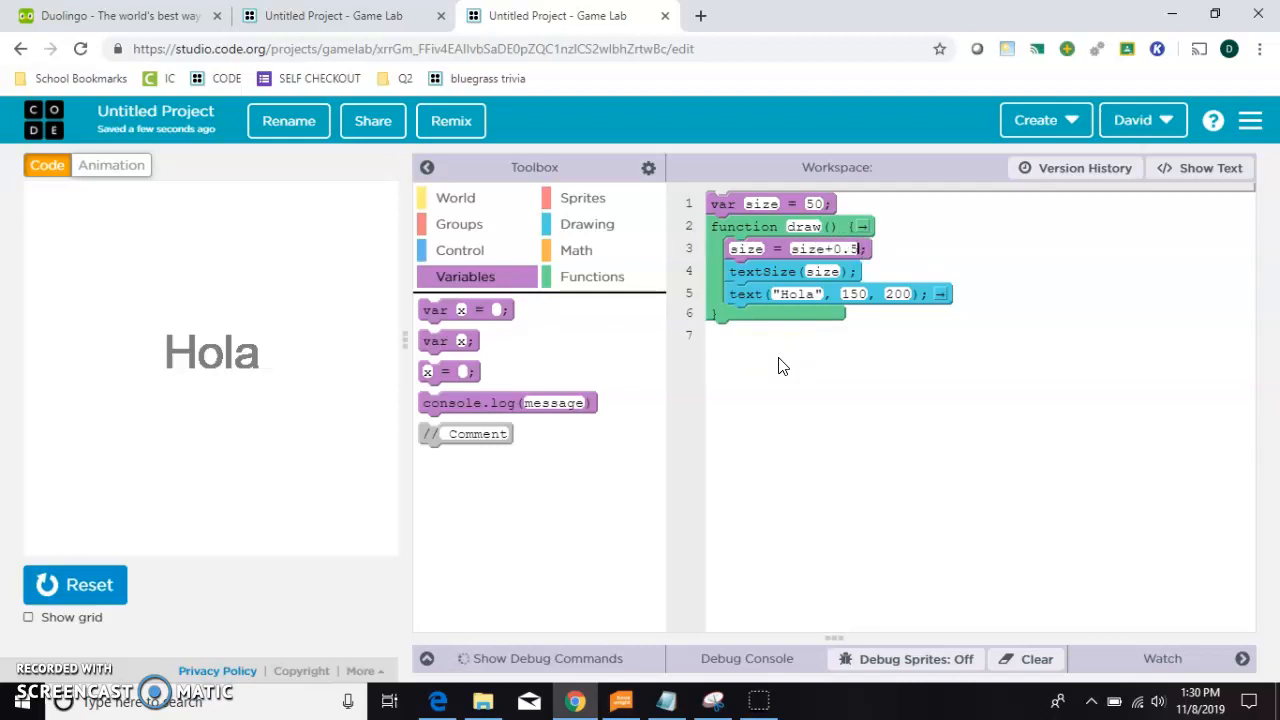
{"action": "left_click", "coordinate": [75, 584]}
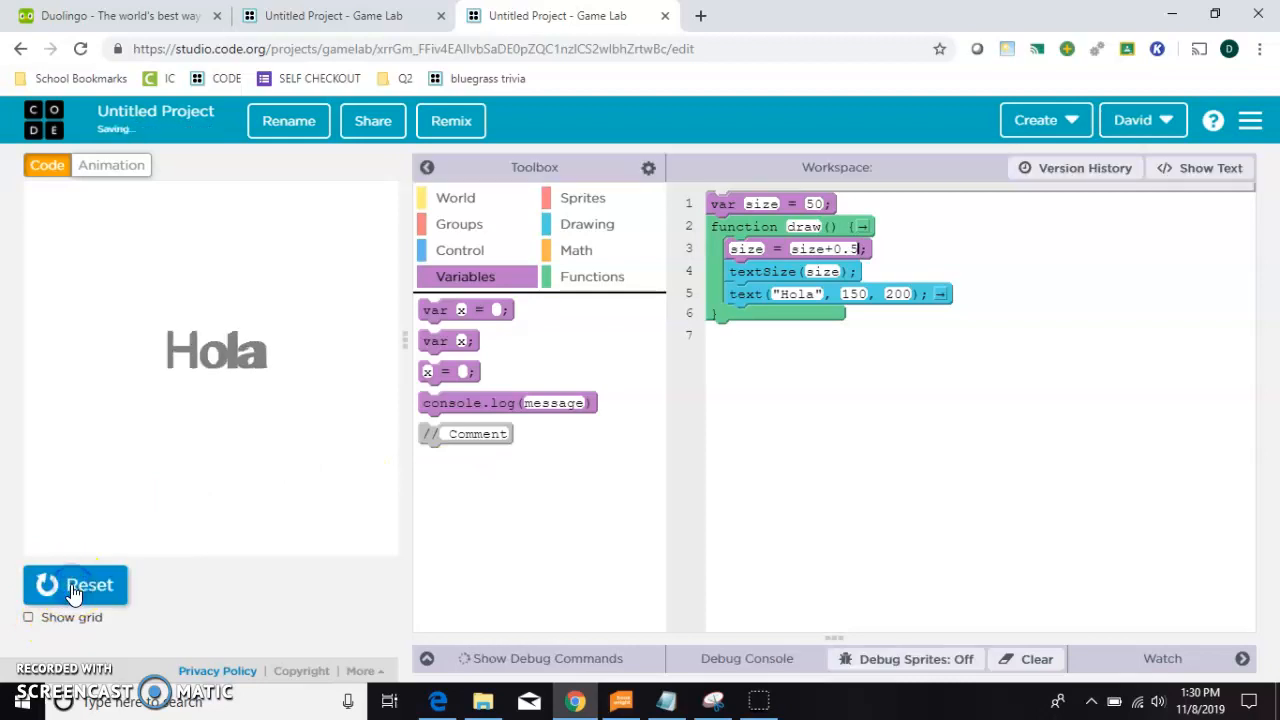
{"action": "left_click", "coordinate": [75, 584]}
{"action": "type", "text": "\"pink\""}
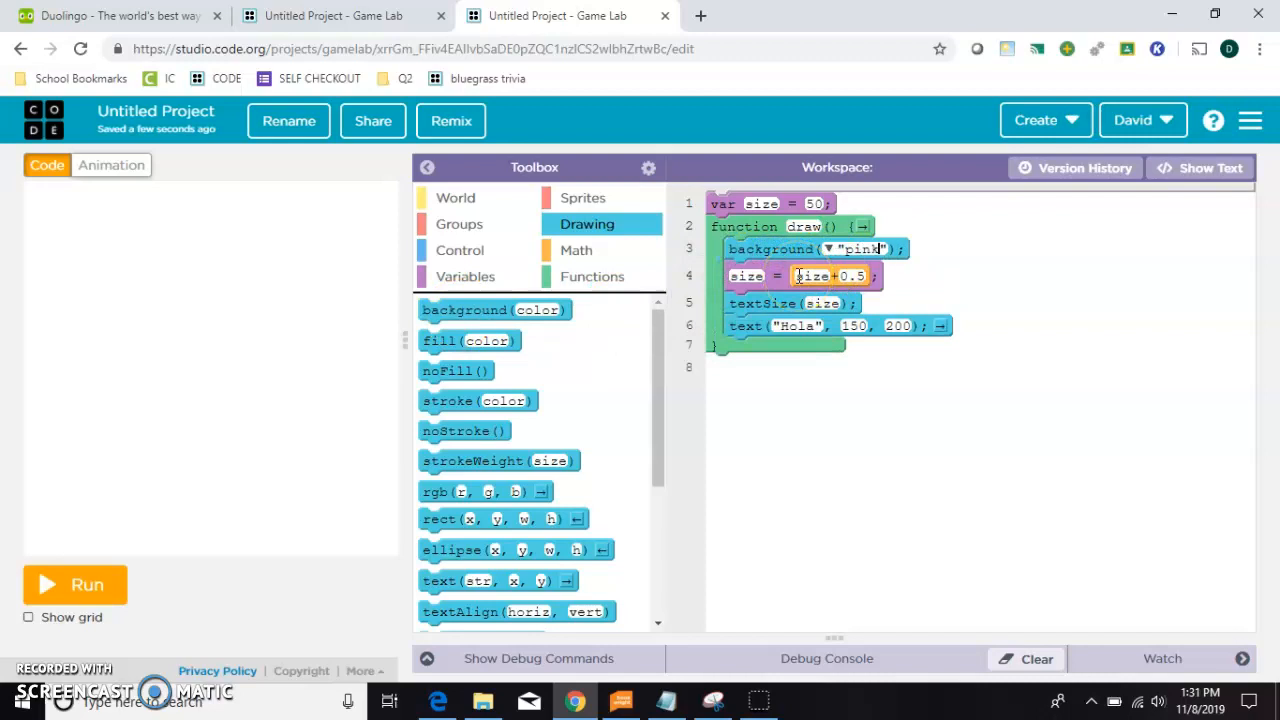
- Run the pink-background version, restart the growing Hola animation, then stop it
{"action": "left_click", "coordinate": [75, 584]}
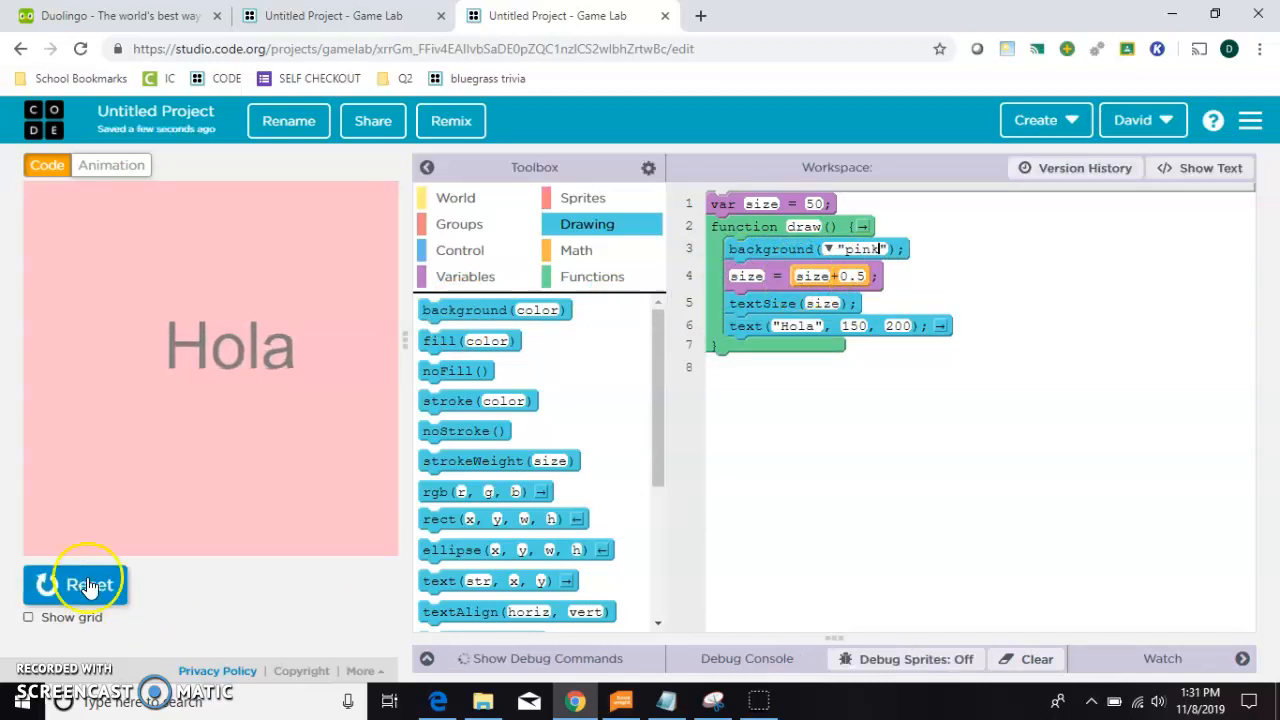
{"action": "left_click", "coordinate": [88, 585]}
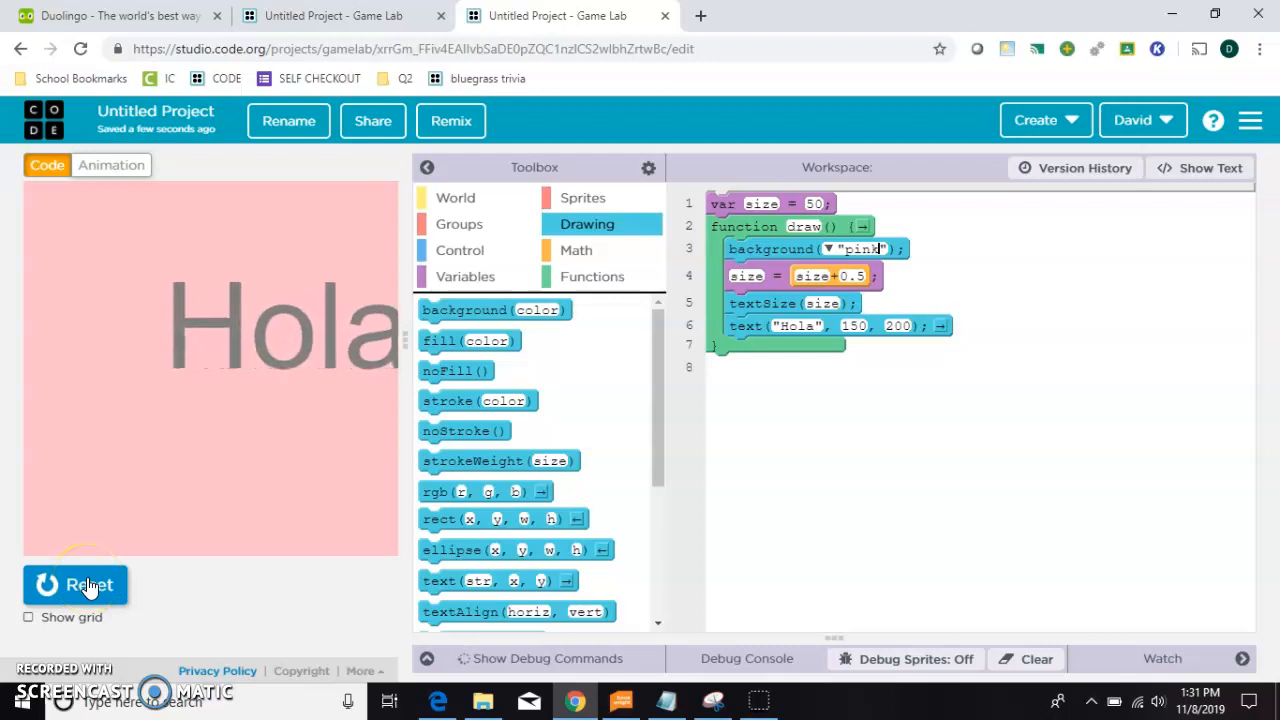
{"action": "left_click", "coordinate": [75, 585]}
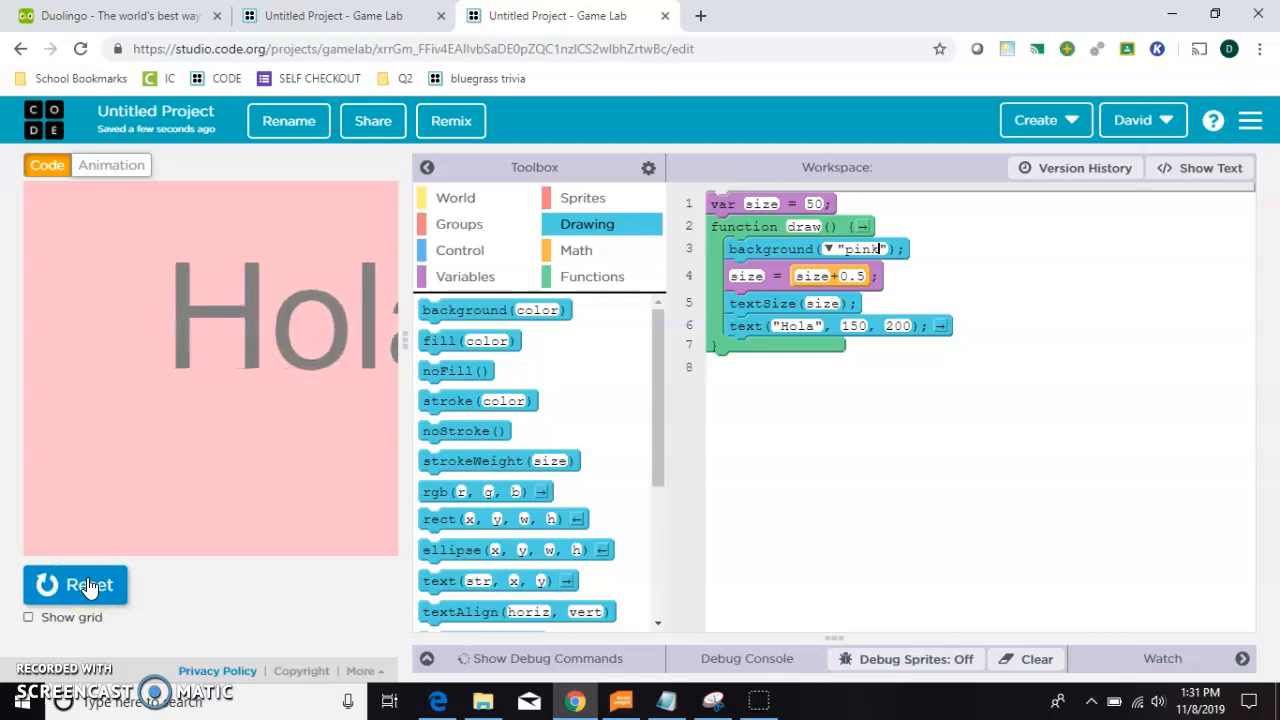
{"action": "left_click", "coordinate": [75, 585]}
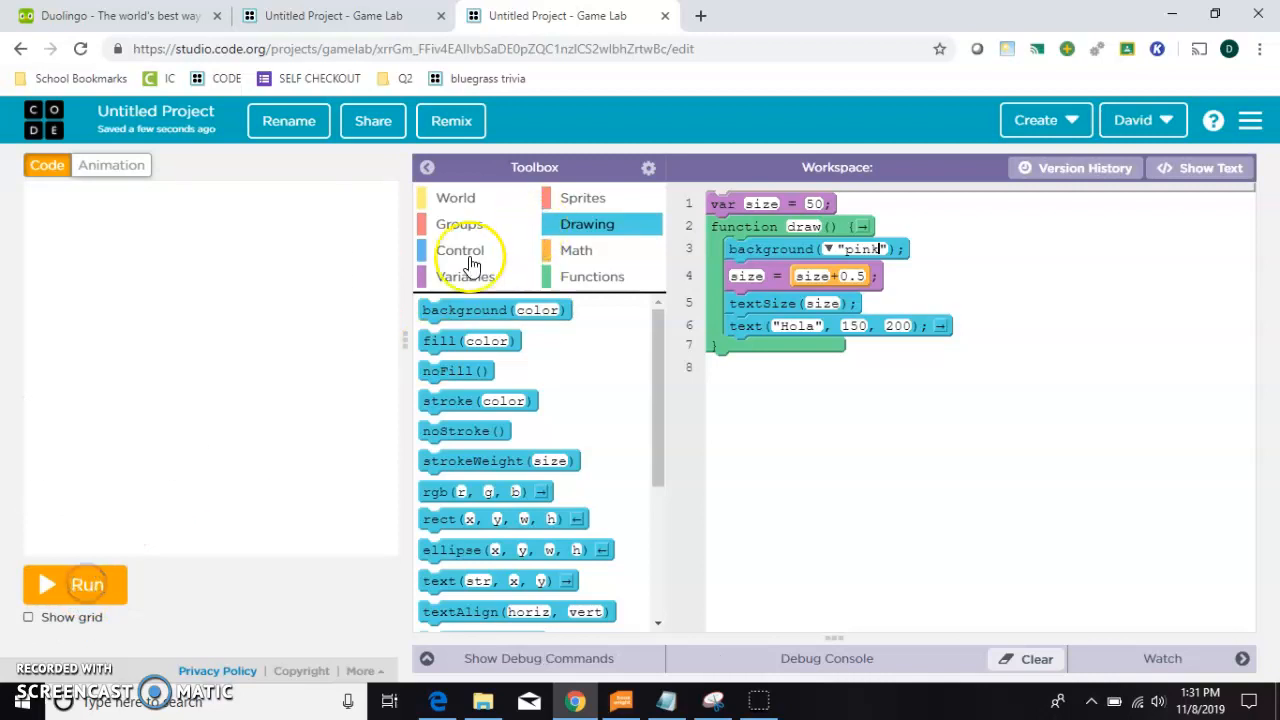
- Add an if block at the end of draw with condition size > 200
{"action": "left_click", "coordinate": [462, 250]}
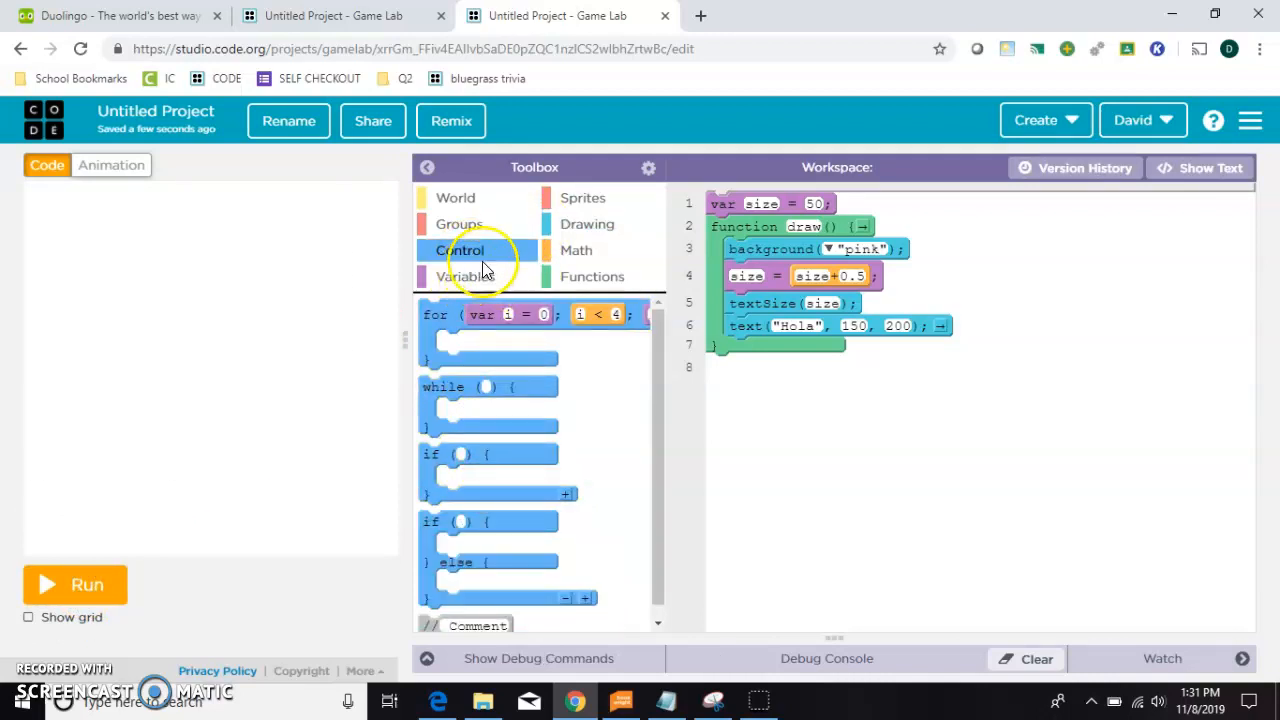
{"action": "left_click_drag", "start_coordinate": [461, 454], "coordinate": [790, 378]}
{"action": "type", "text": "siz"}
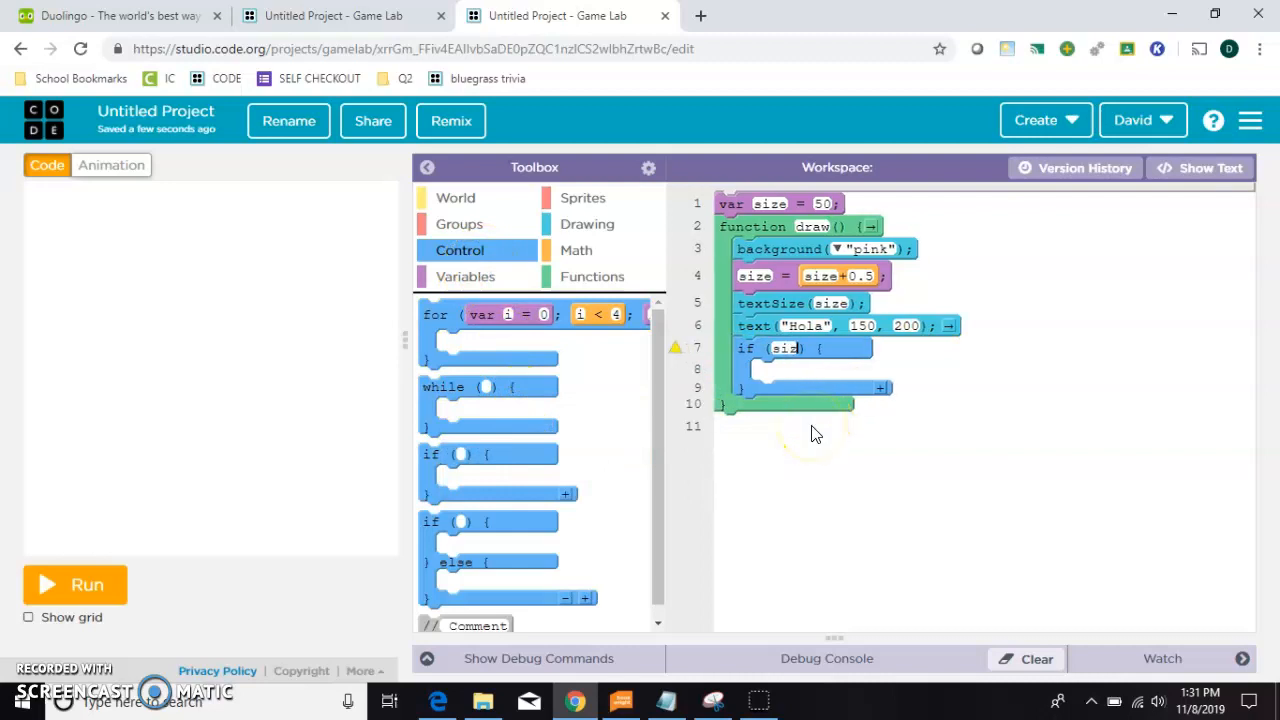
{"action": "type", "text": ">"}
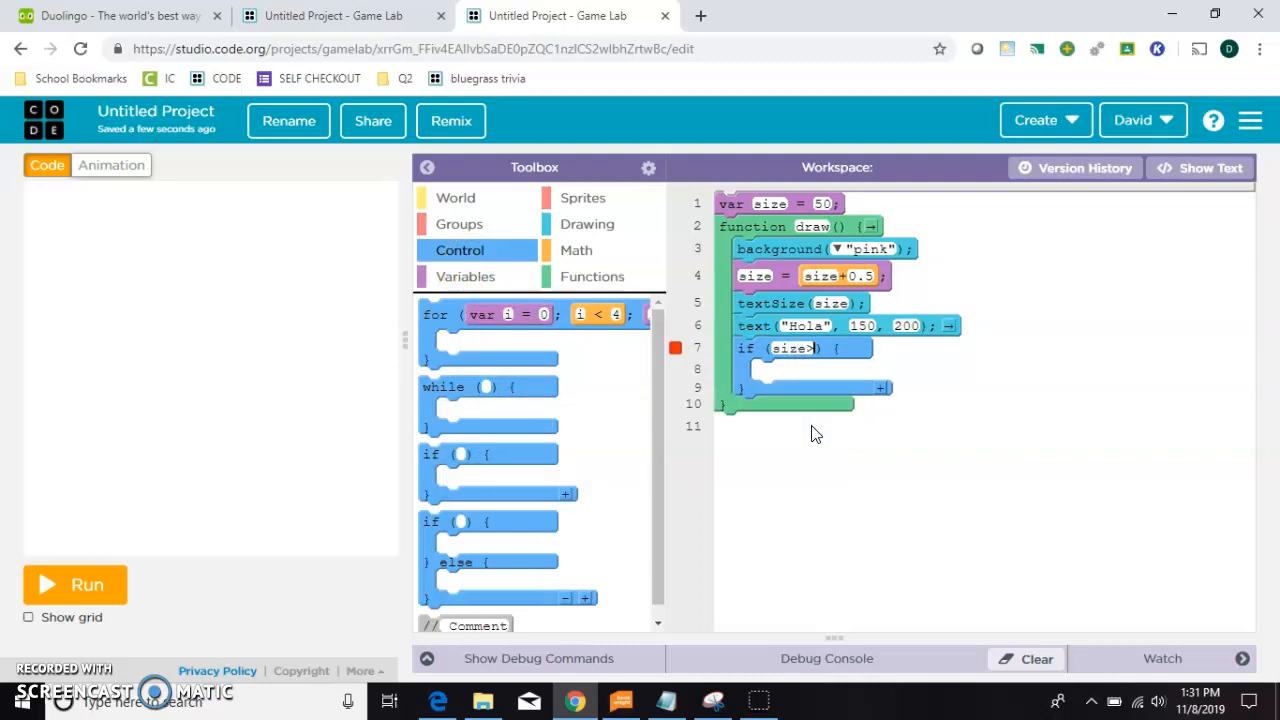
{"action": "type", "text": "200"}
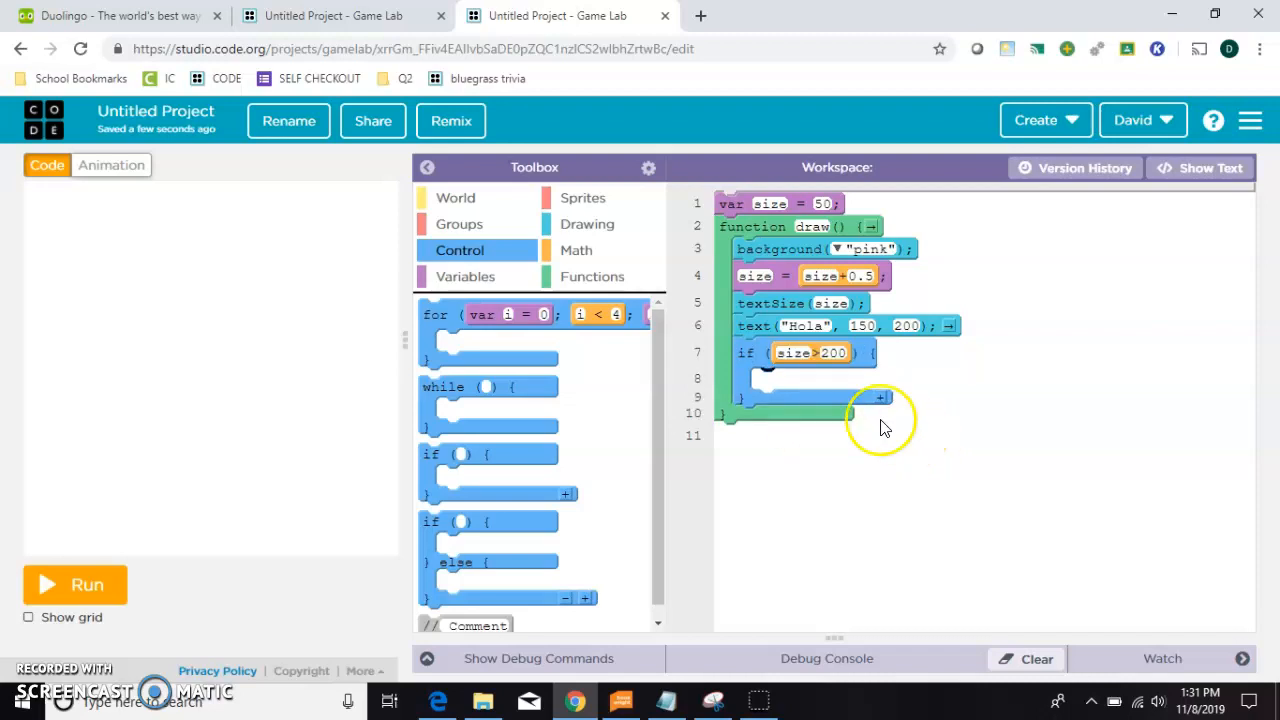
{"action": "left_click", "coordinate": [587, 224]}
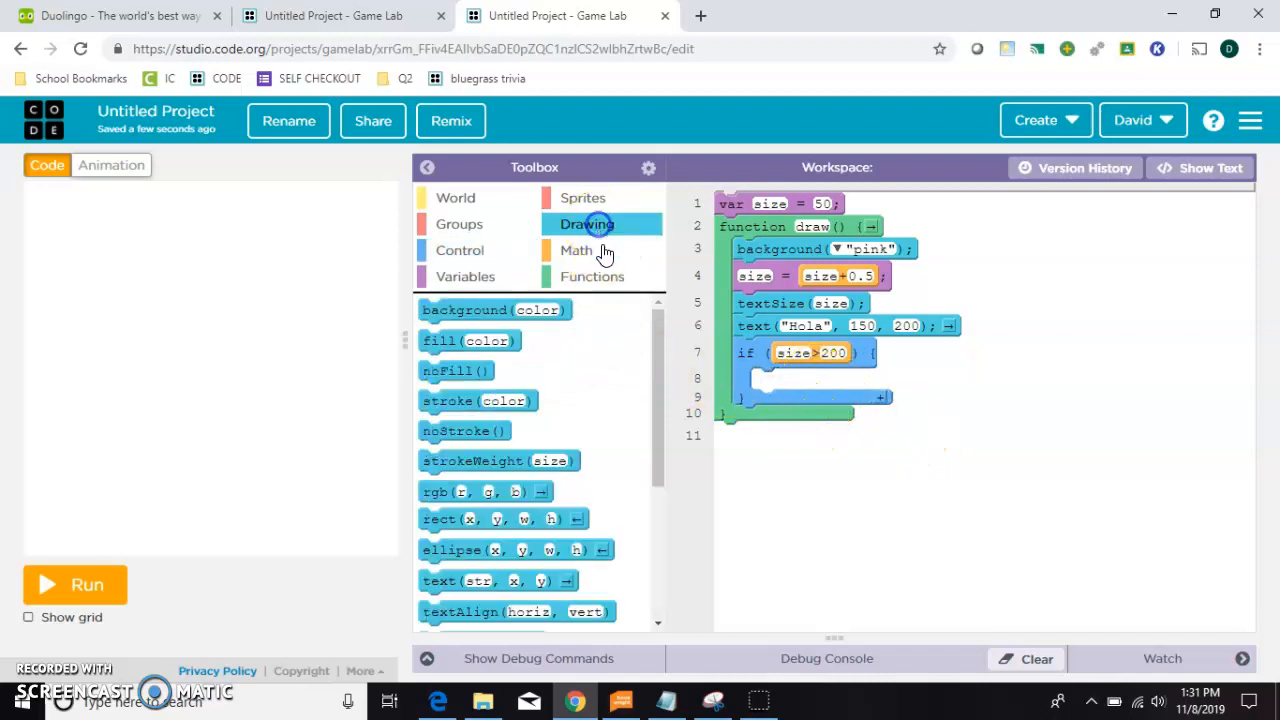
- Put size = size - 0.5 inside the if block and run the program
{"action": "left_click", "coordinate": [464, 276]}
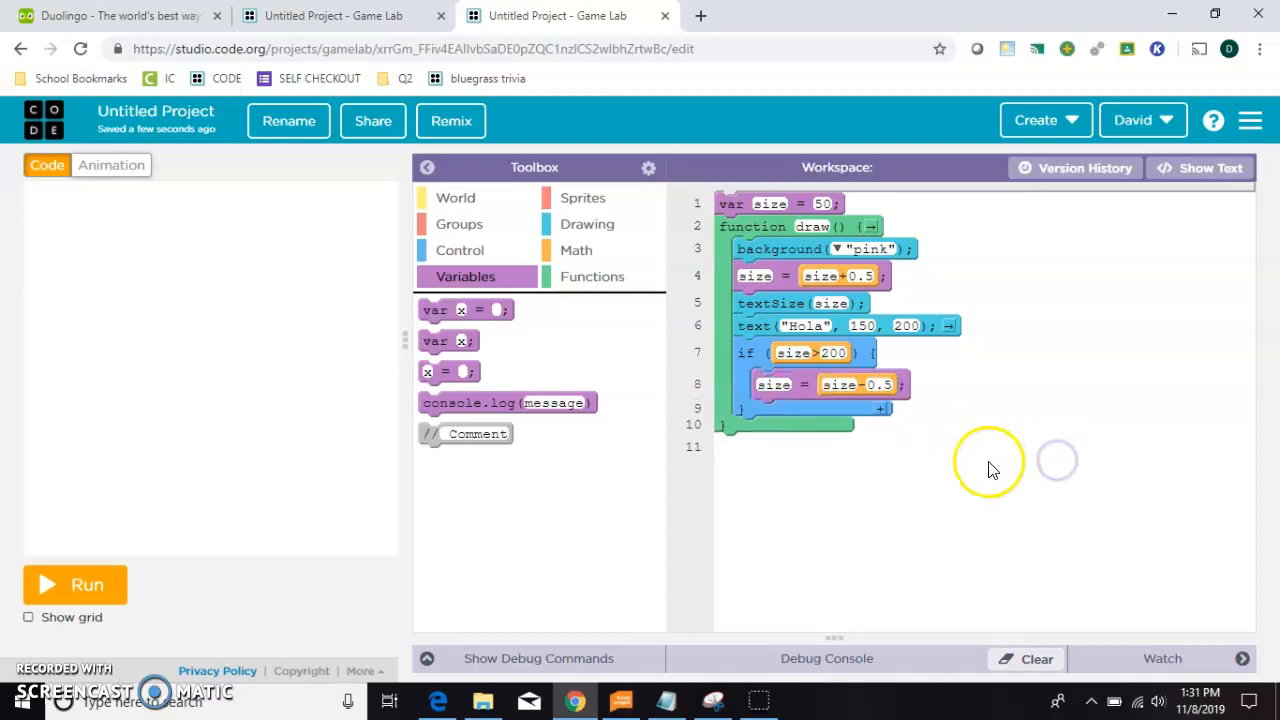
{"action": "mouse_move", "coordinate": [873, 277]}
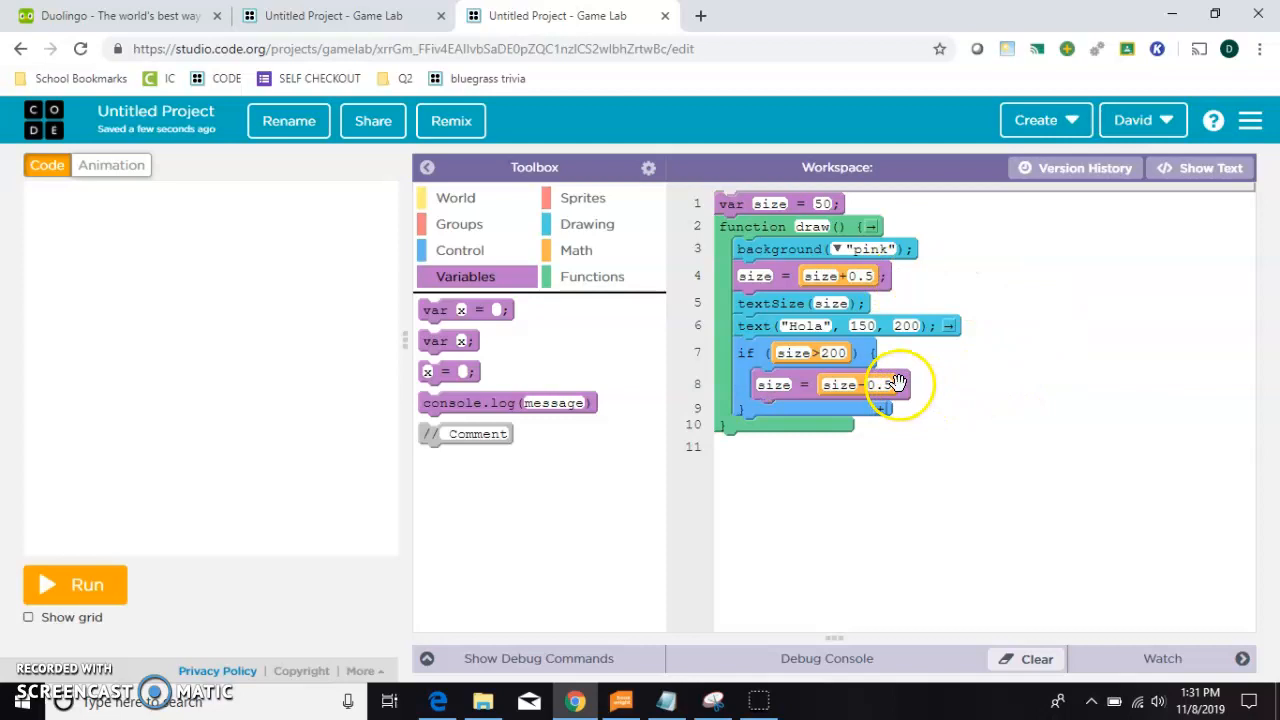
{"action": "left_click", "coordinate": [75, 584]}
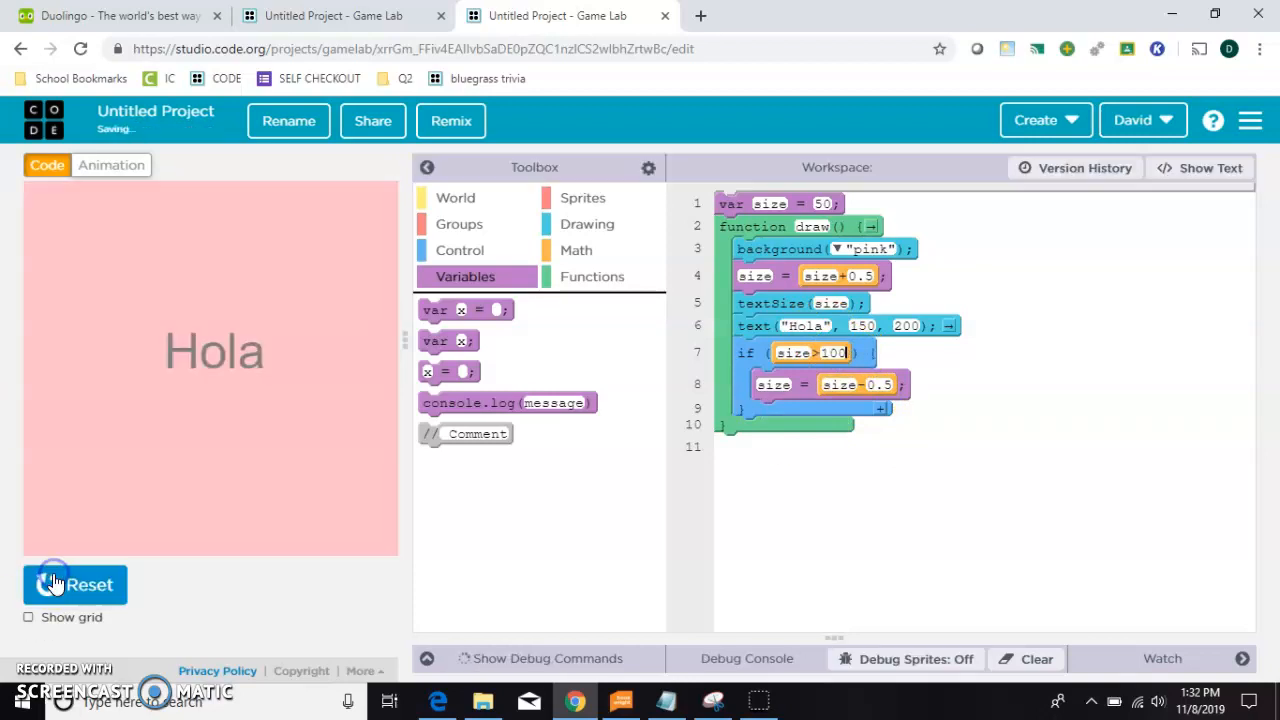
- Stop the program, set the limit to 100 and shrink step to 1, and watch size
{"action": "left_click", "coordinate": [75, 584]}
{"action": "type", "text": "1"}
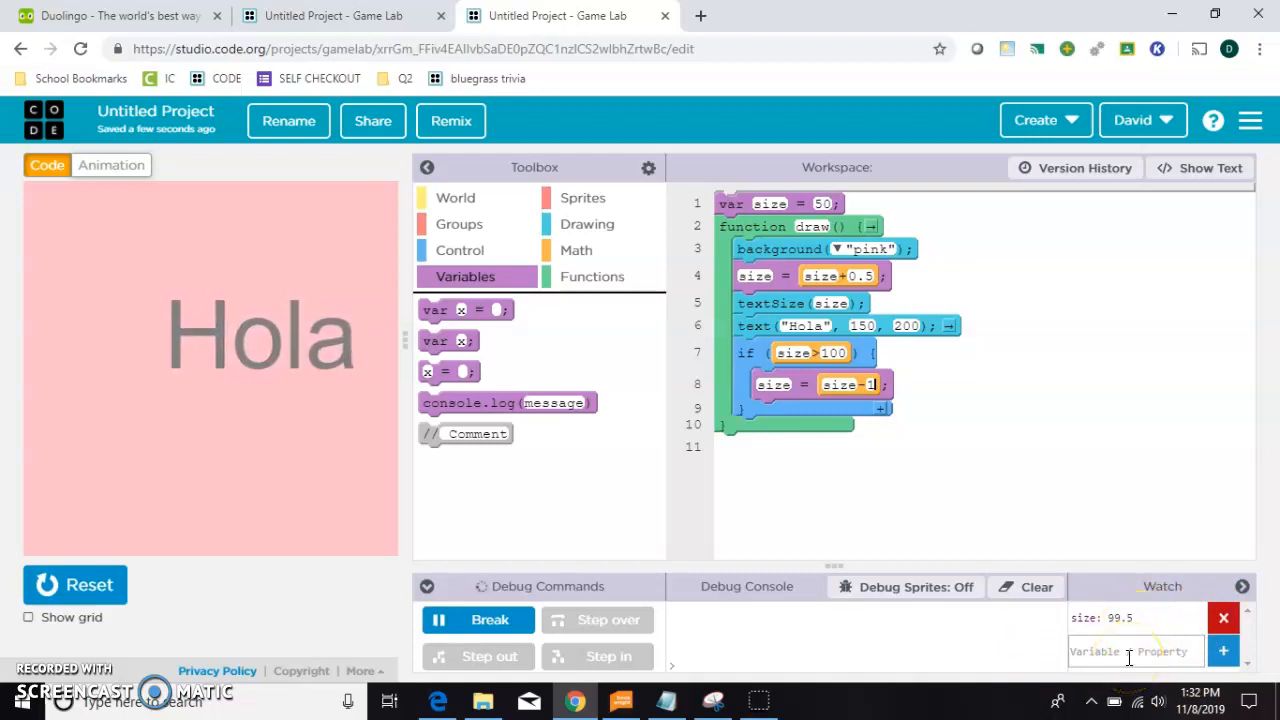
{"action": "left_click", "coordinate": [88, 585]}
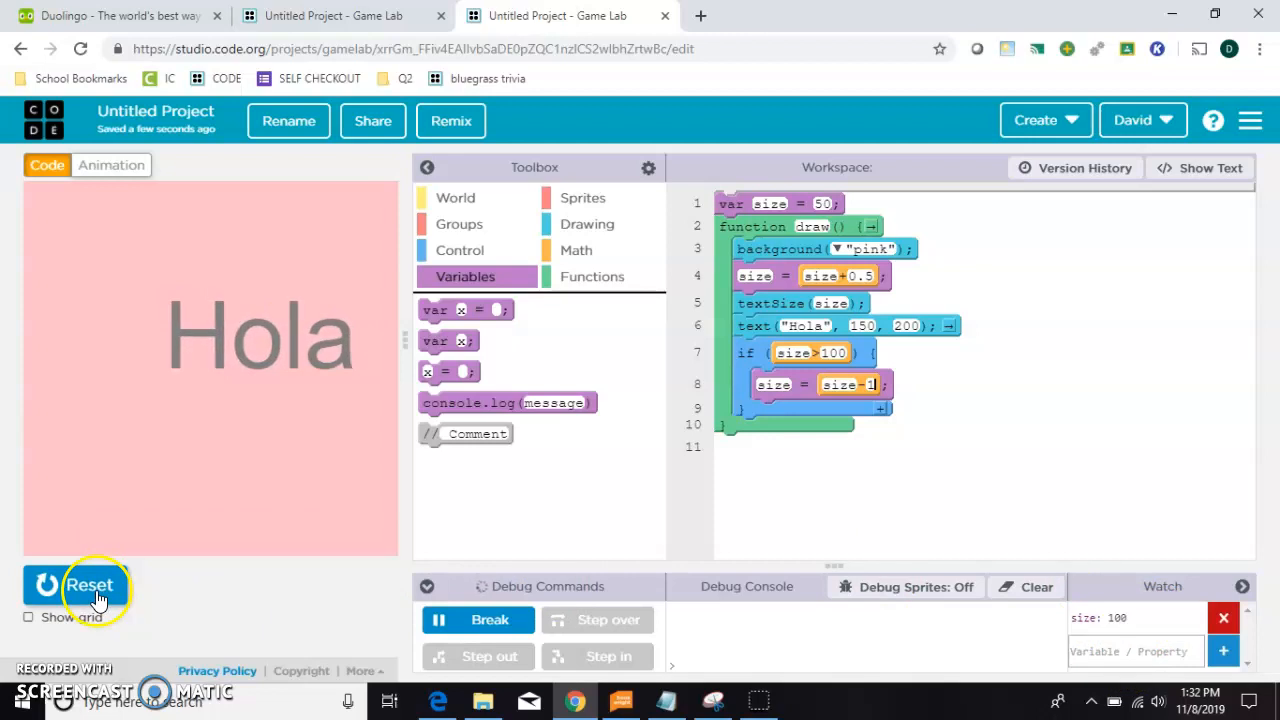
- Add var direction = "grow" and an if/else growing size by 0.5 or shrinking by 1
{"action": "left_click", "coordinate": [89, 585]}
{"action": "type", "text": "var direction = \";"}
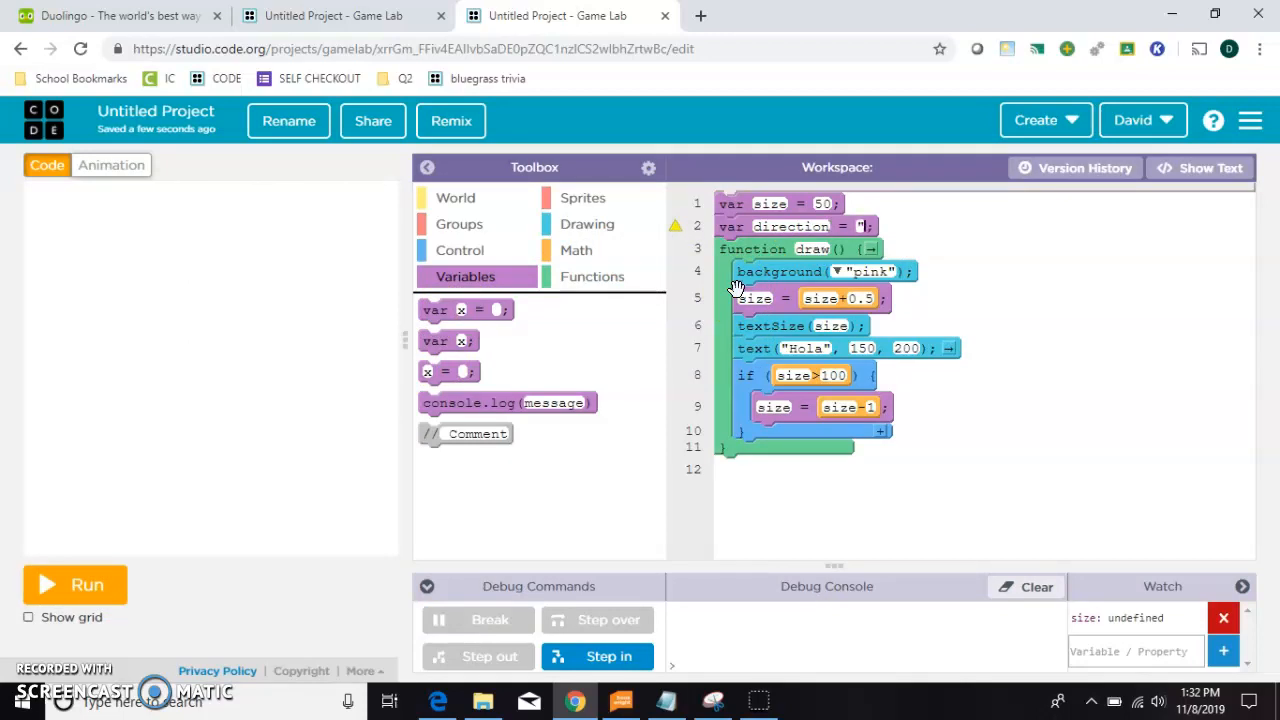
{"action": "type", "text": "god"}
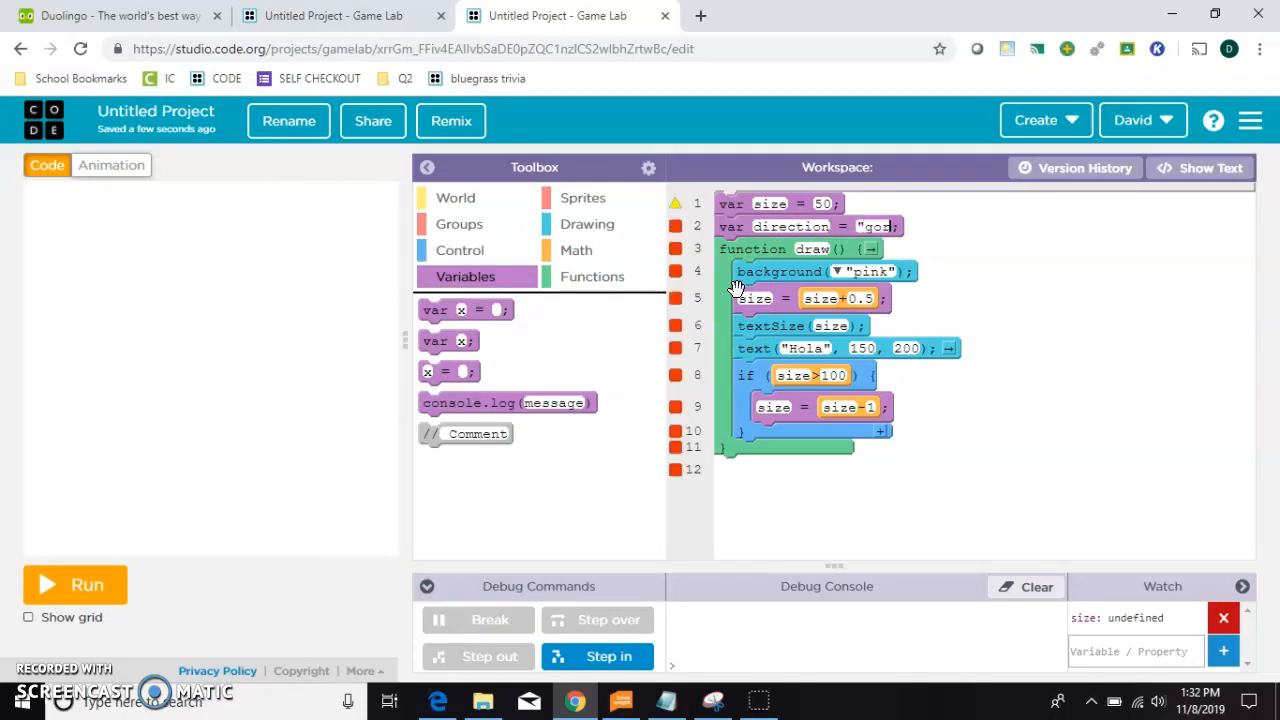
{"action": "type", "text": "grow"}
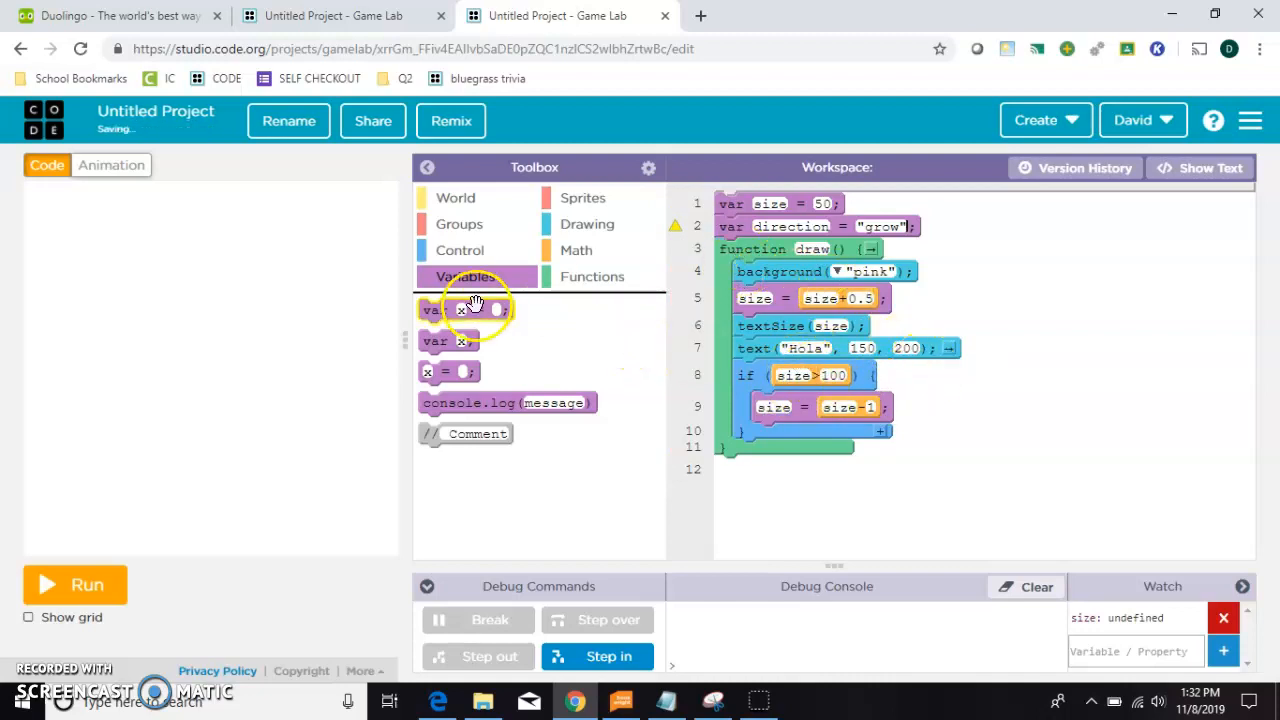
{"action": "left_click", "coordinate": [459, 250]}
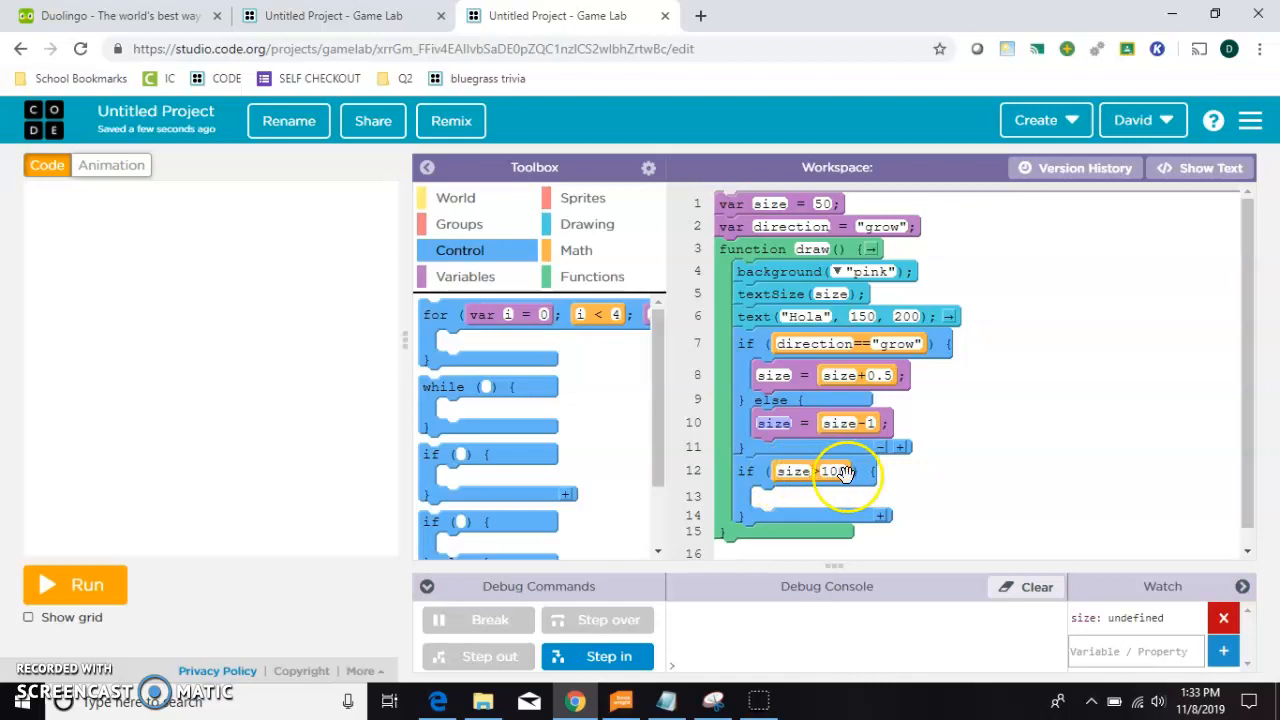
- Set direction to "shrink" inside the size > 100 check, watch direction, and test-run twice
{"action": "left_click", "coordinate": [464, 276]}
{"action": "type", "text": "grow"}
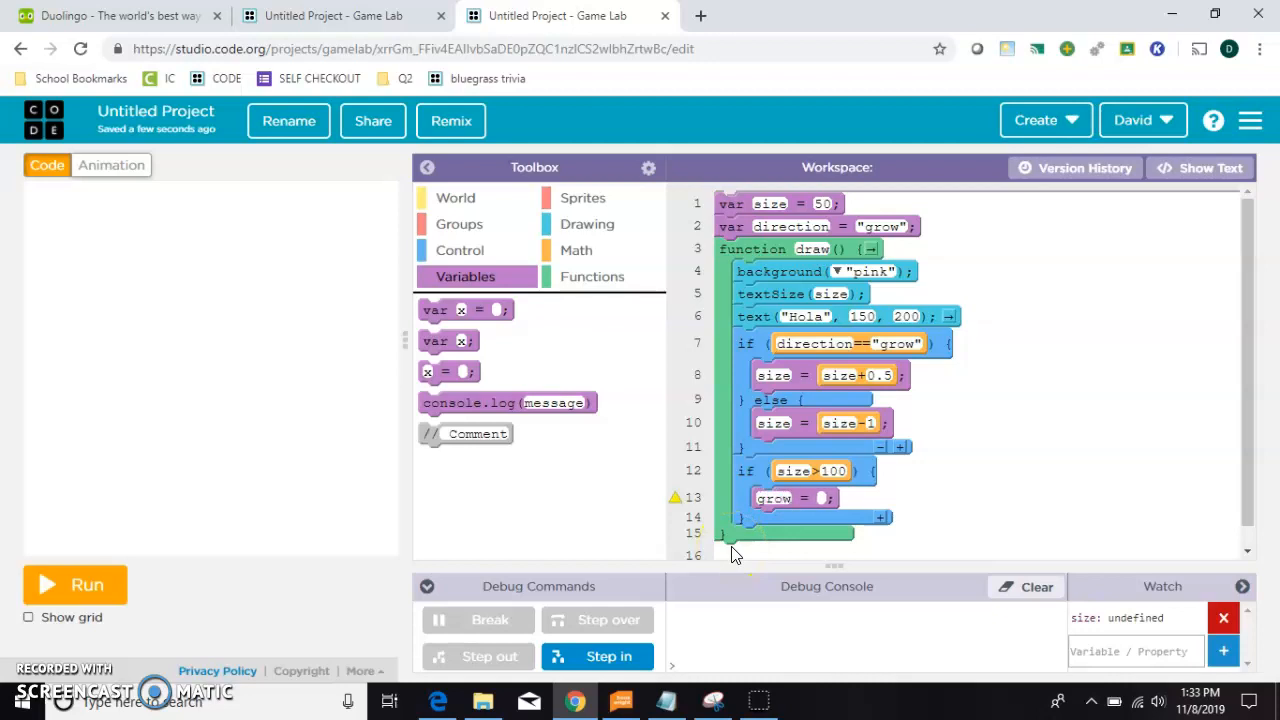
{"action": "type", "text": "shrink\""}
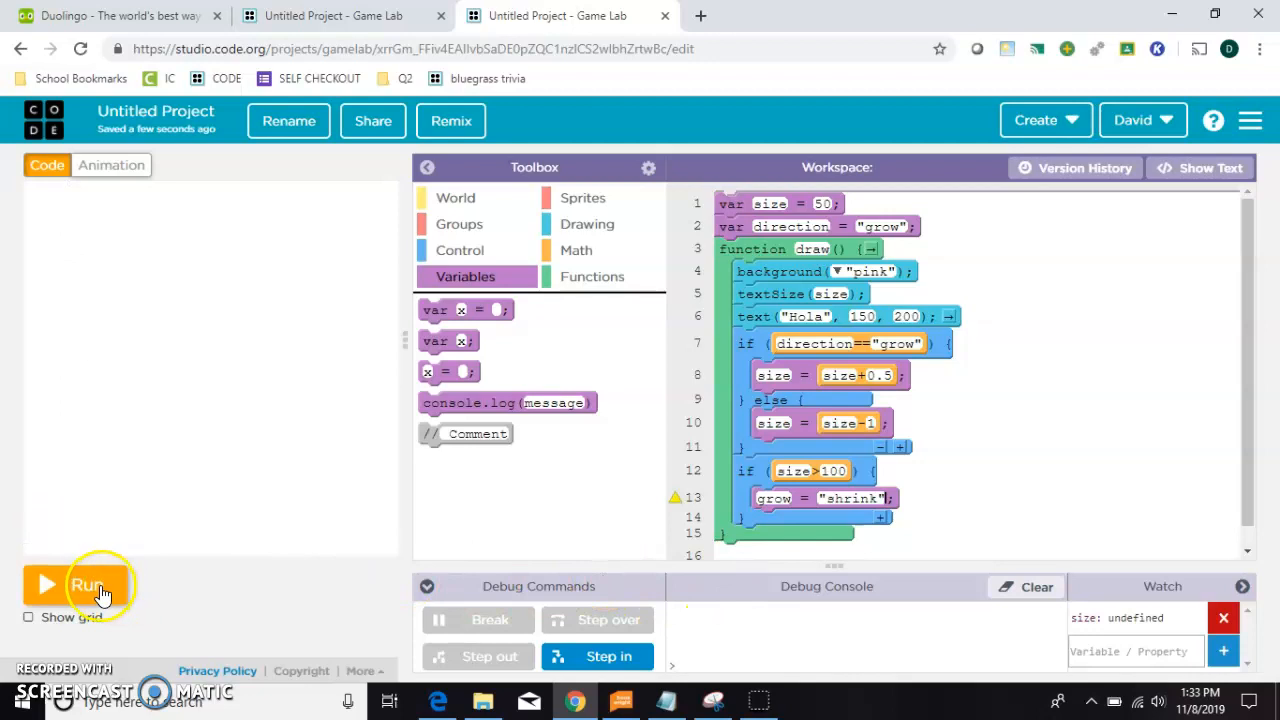
{"action": "left_click", "coordinate": [86, 584]}
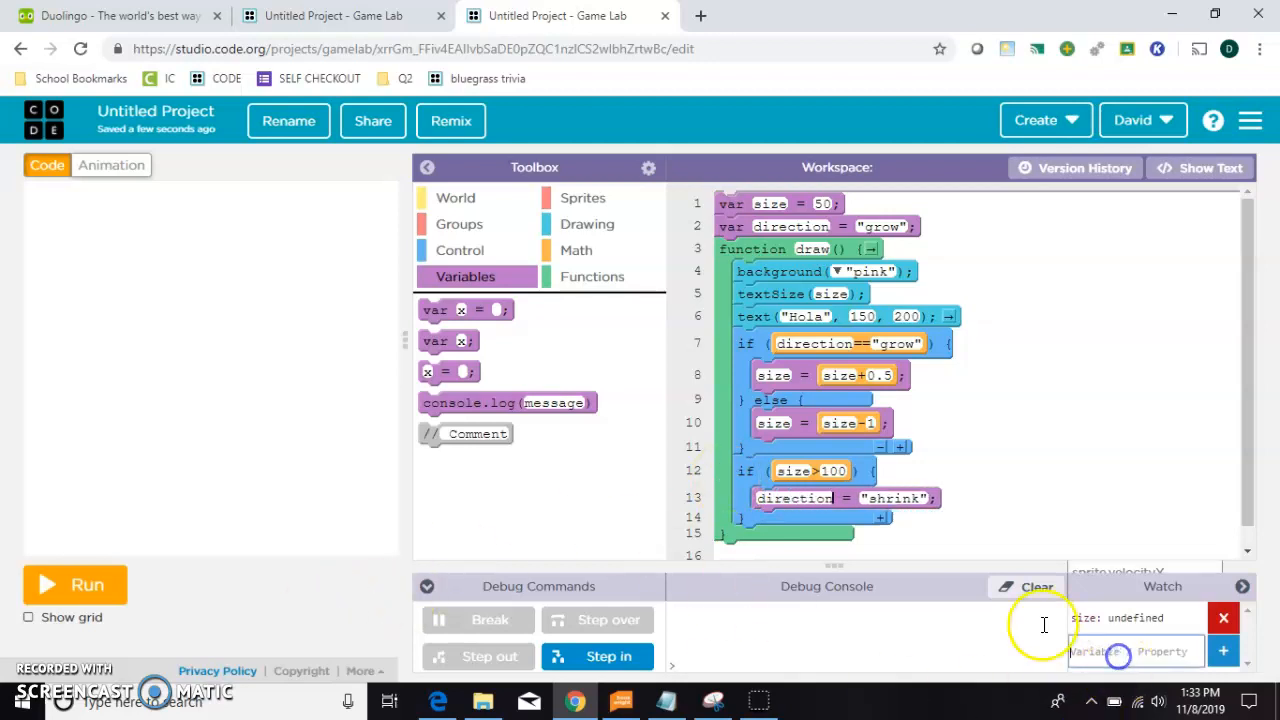
{"action": "type", "text": "direction"}
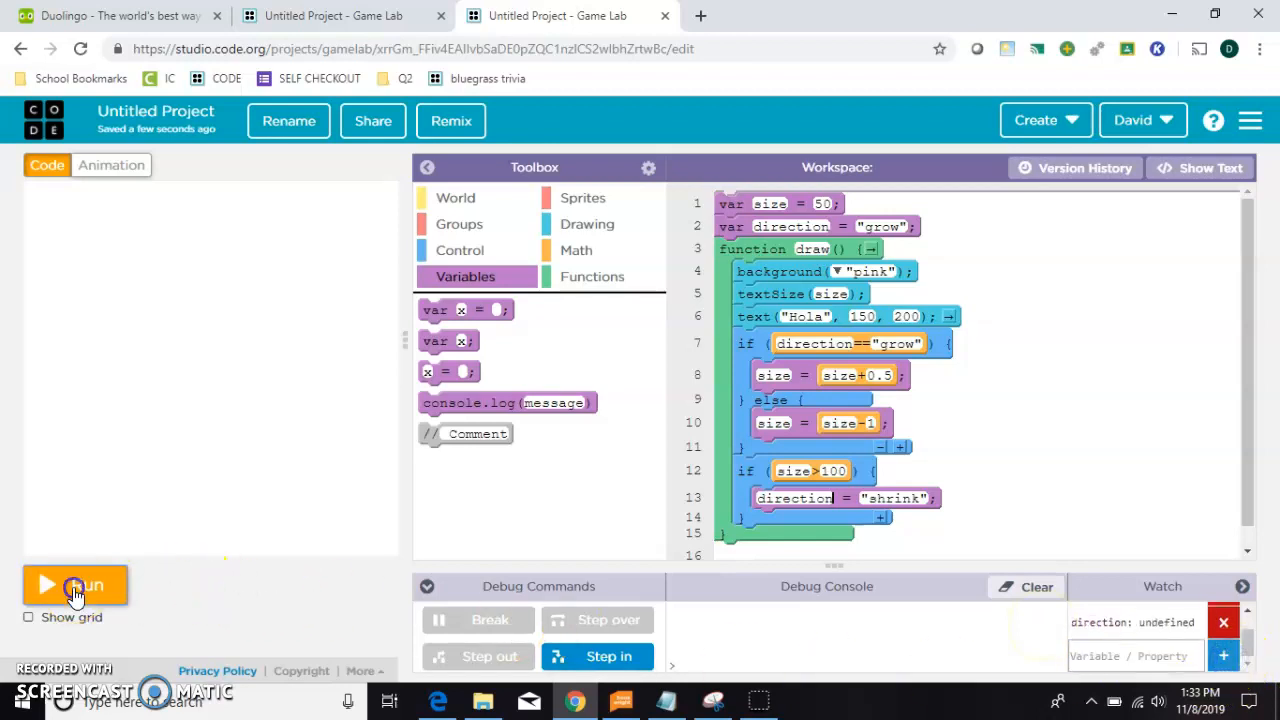
{"action": "left_click", "coordinate": [75, 584]}
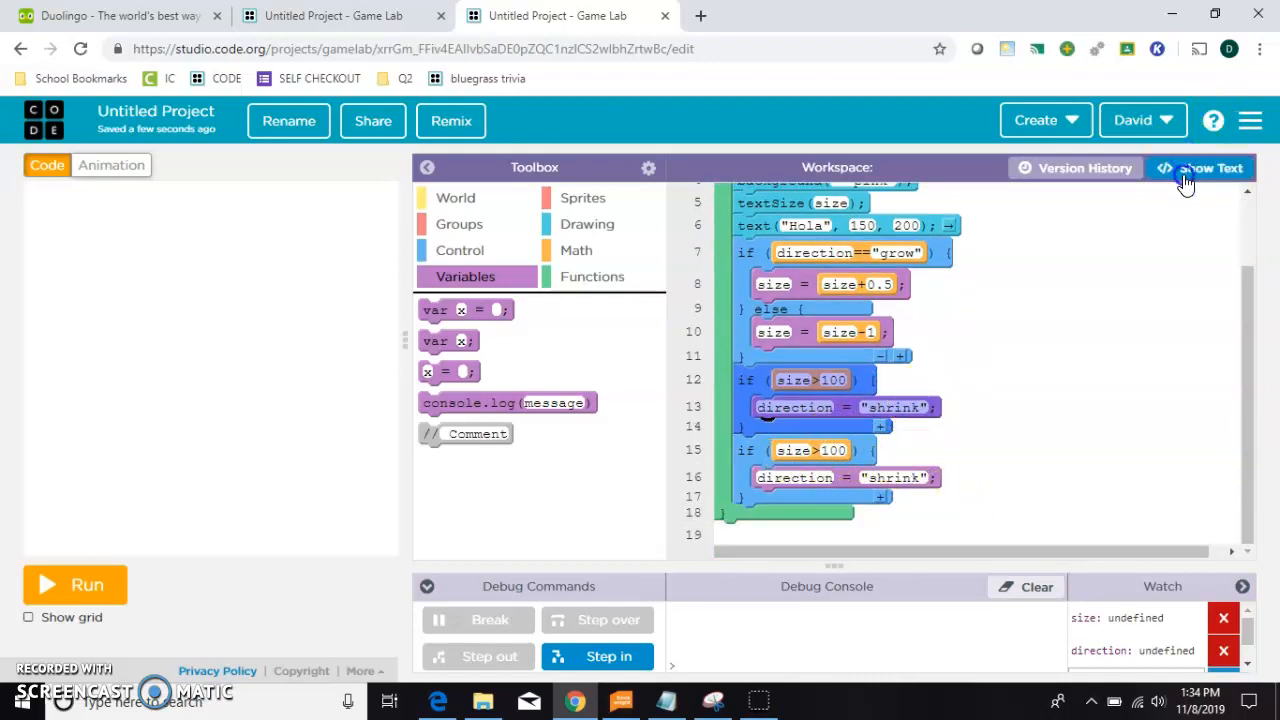
- Set the second if to size < 1 with direction "grow", then run and stop to test
{"action": "left_click", "coordinate": [1200, 167]}
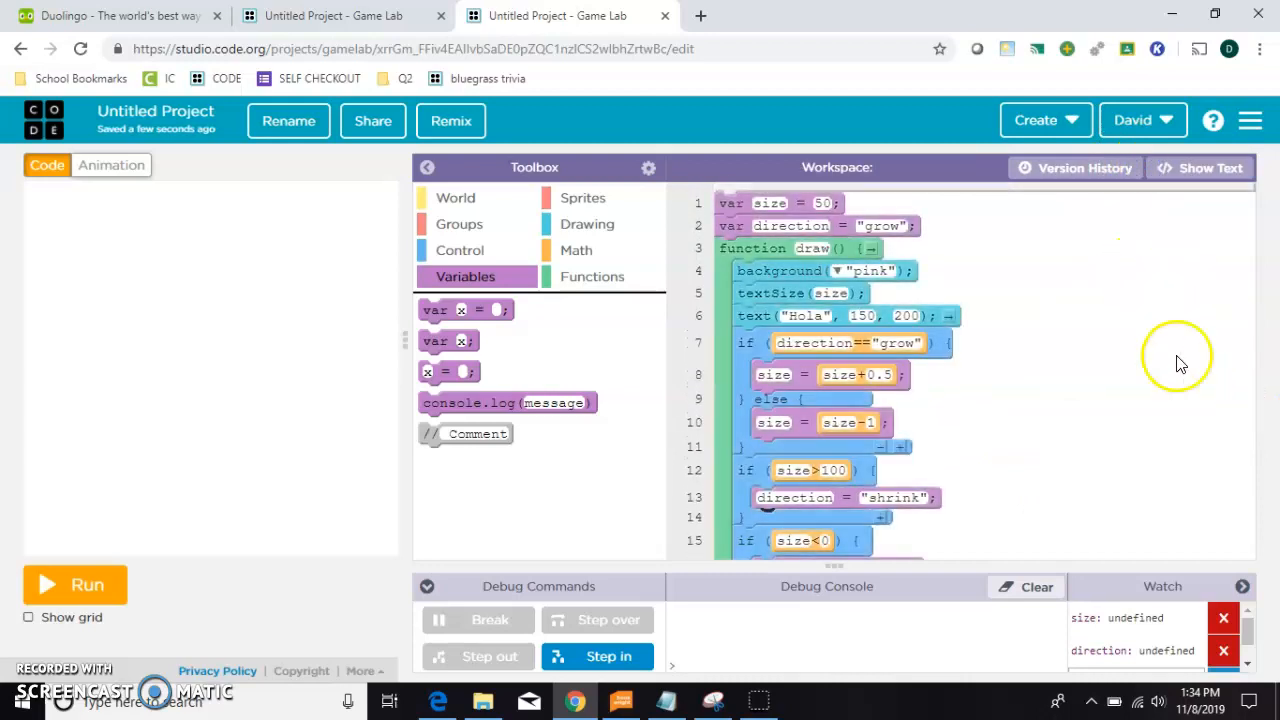
{"action": "left_click", "coordinate": [75, 584]}
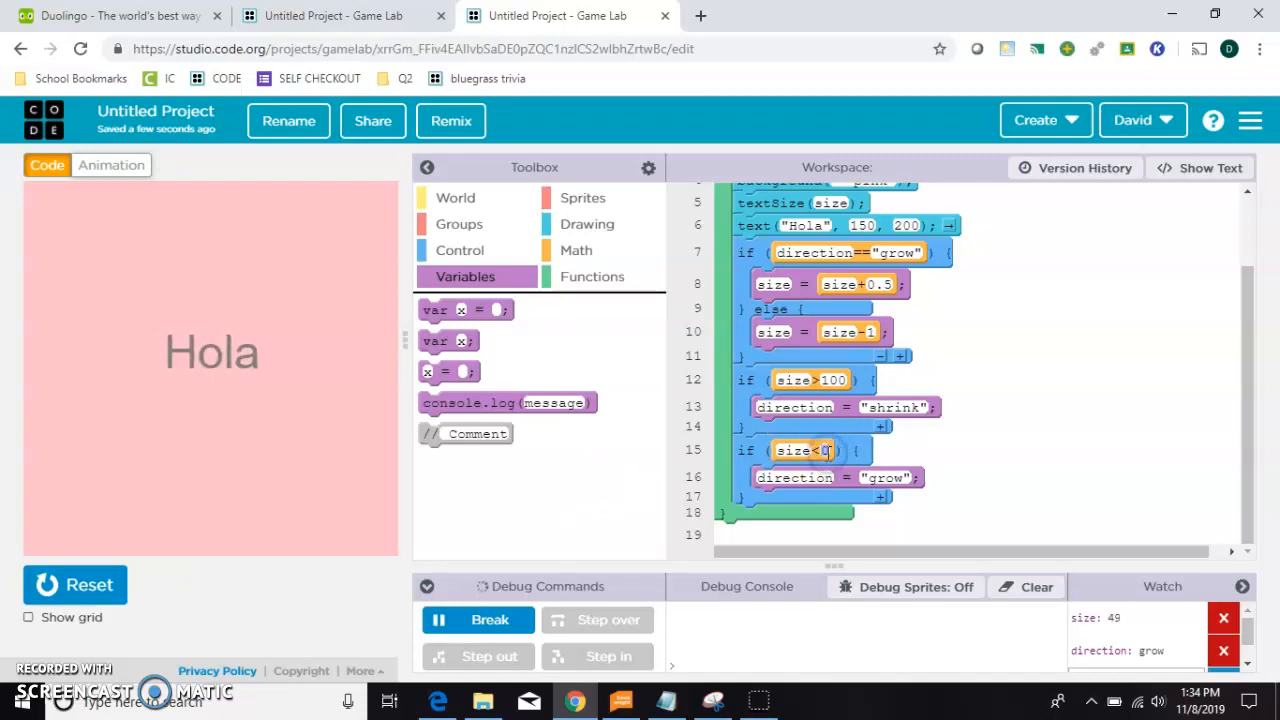
{"action": "left_click", "coordinate": [75, 585]}
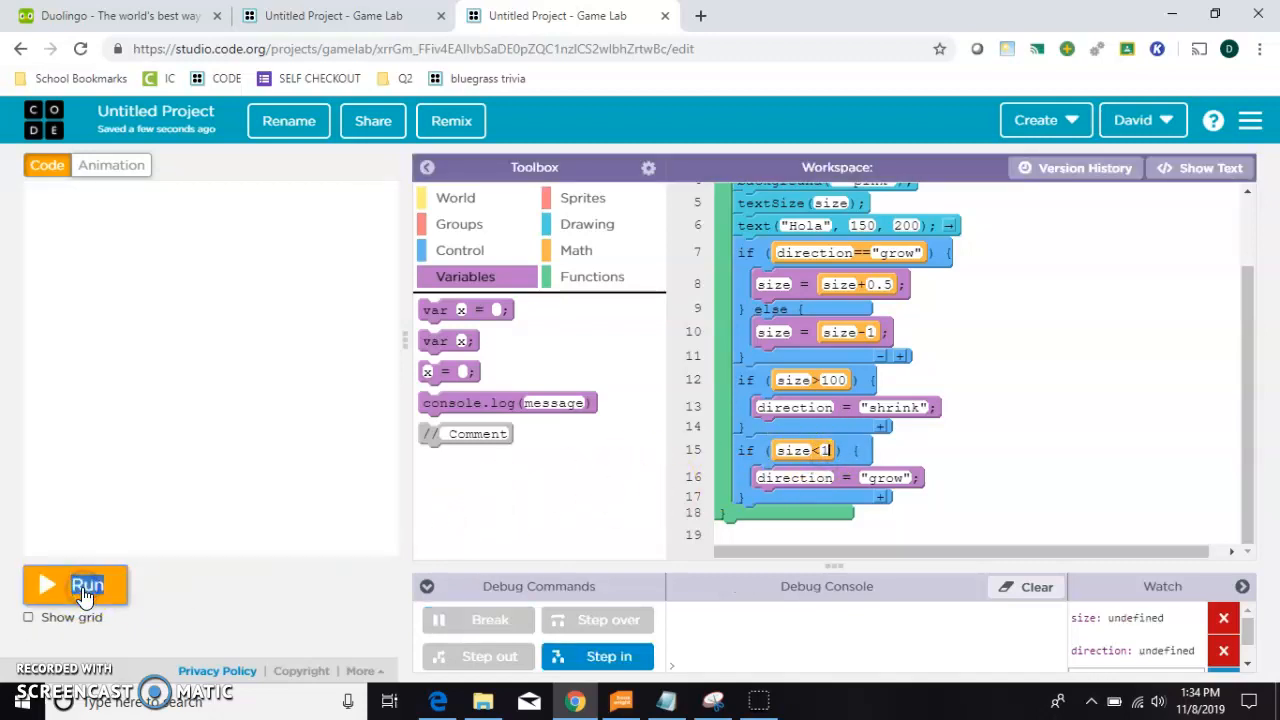
- Use increments of 2 with limits 5 and 50, rerunning to watch Hola pulse faster
{"action": "left_click", "coordinate": [86, 585]}
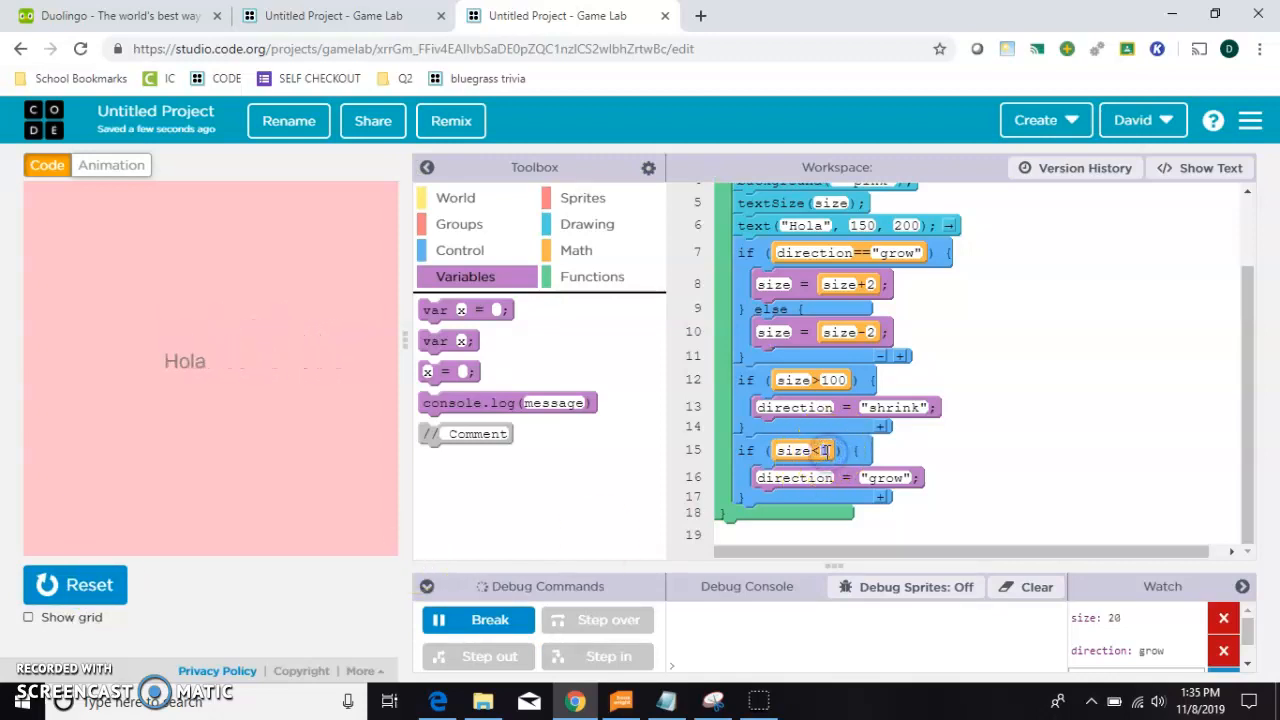
{"action": "left_click", "coordinate": [75, 585]}
{"action": "type", "text": "5"}
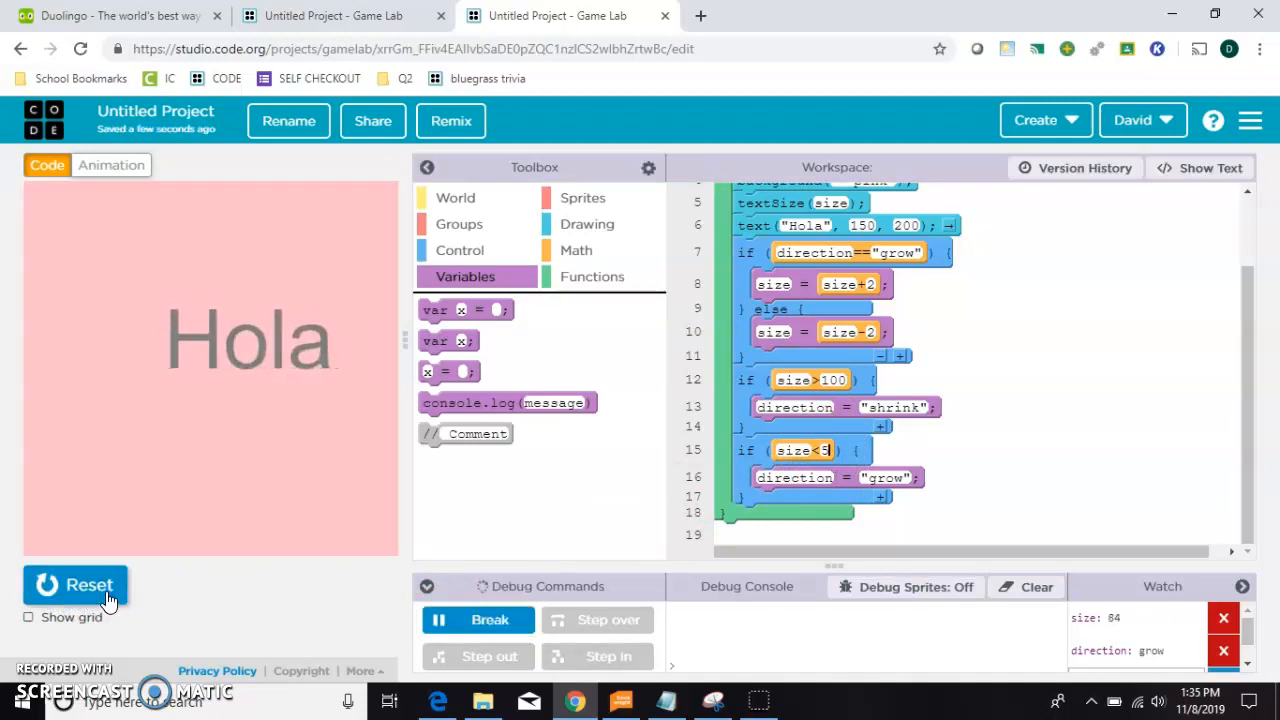
{"action": "left_click", "coordinate": [75, 584]}
{"action": "type", "text": "50"}
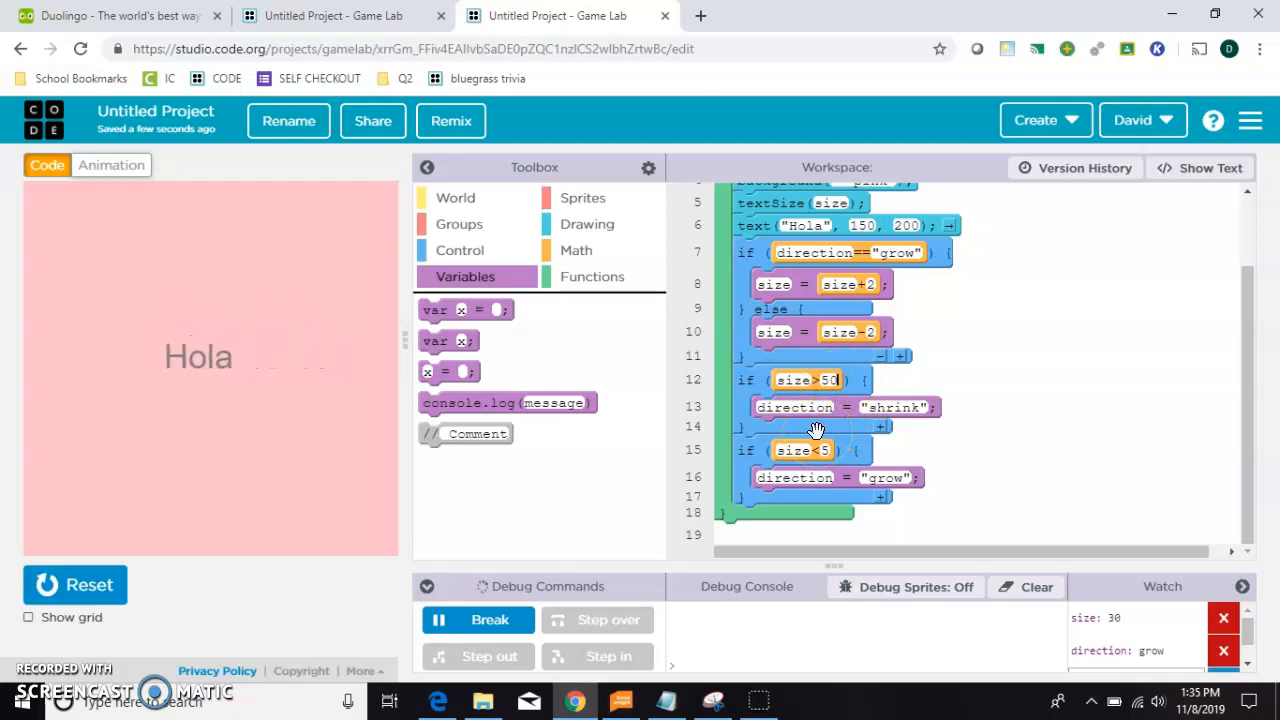
{"action": "left_click", "coordinate": [75, 585]}
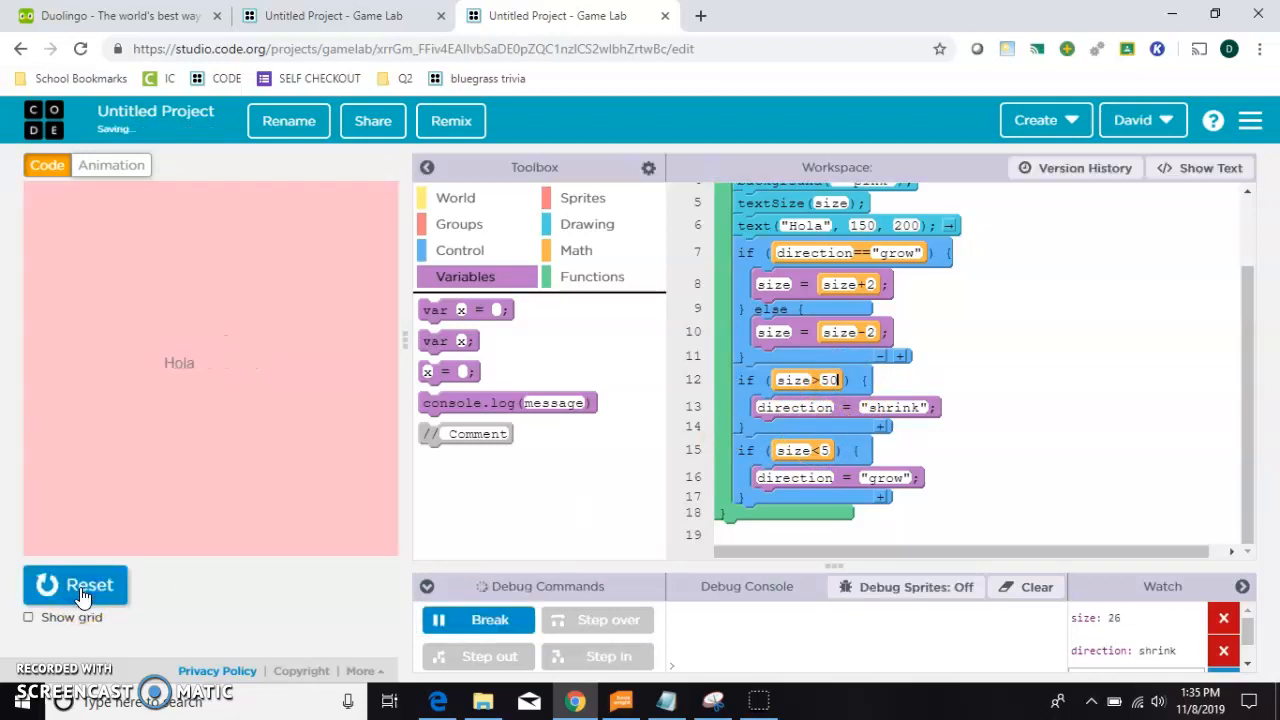
{"action": "left_click", "coordinate": [75, 585]}
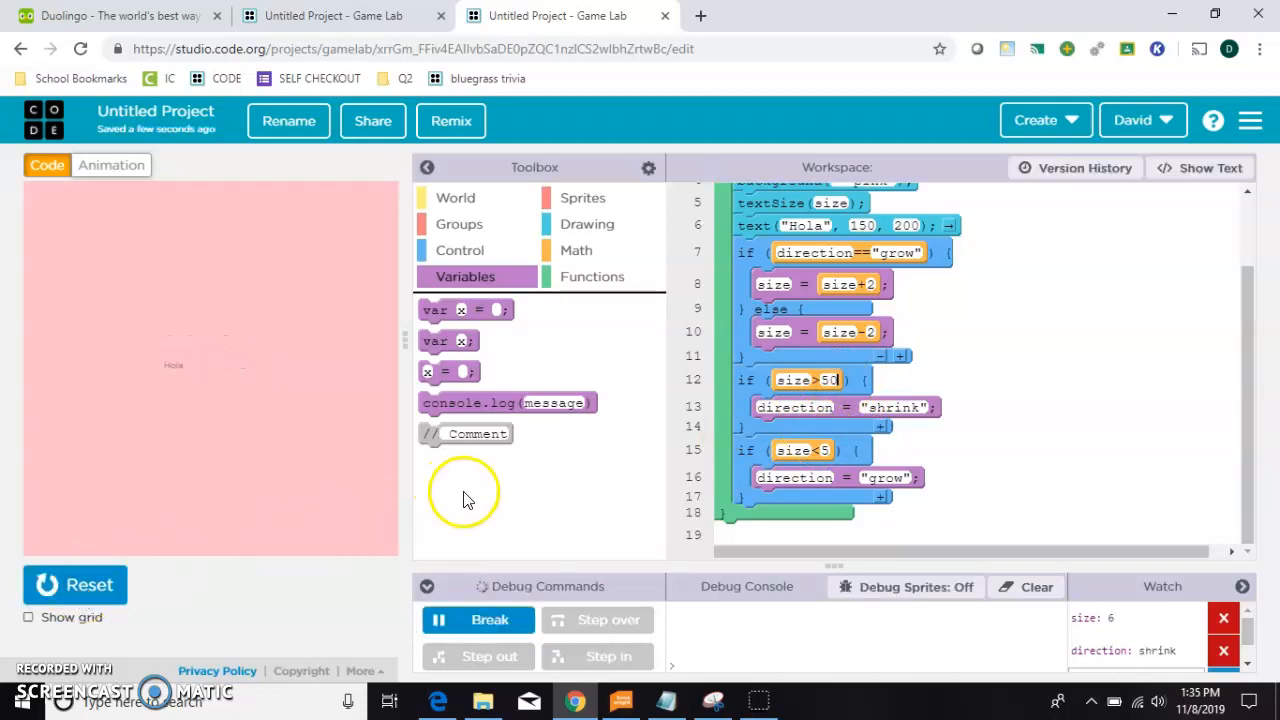